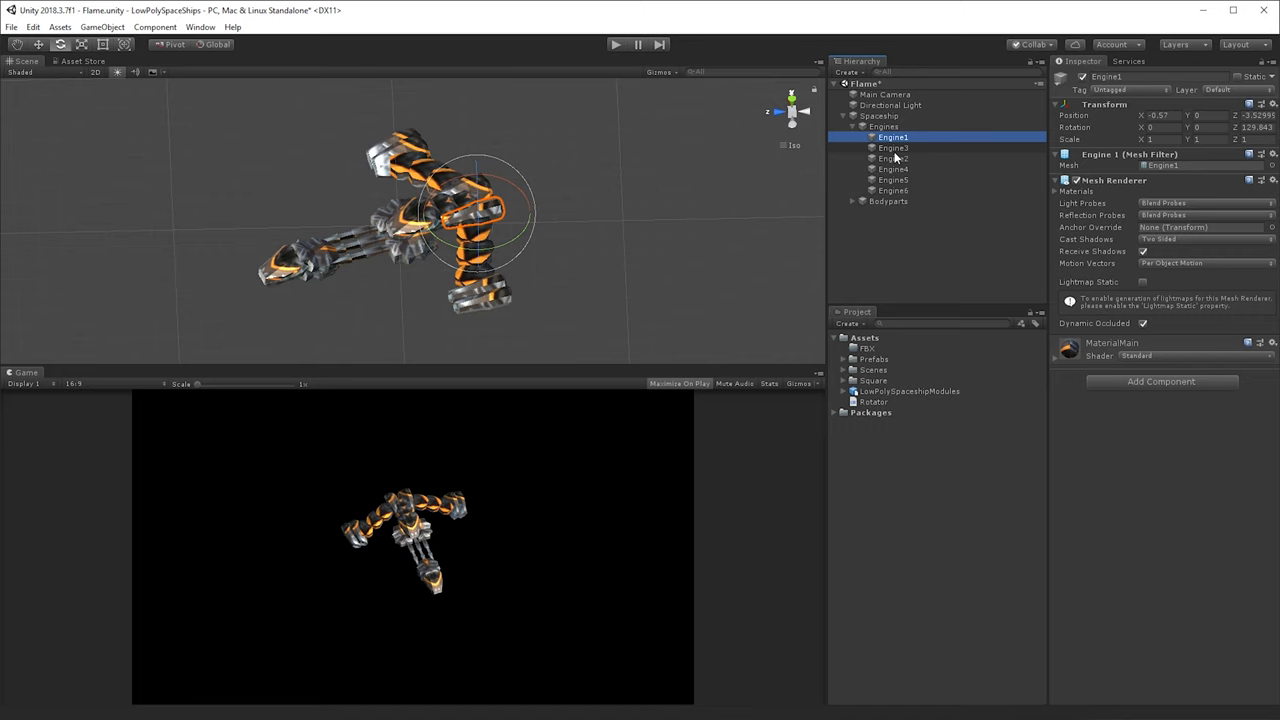
Add an empty child object named Flame under Engine1.
left_click(892, 180)
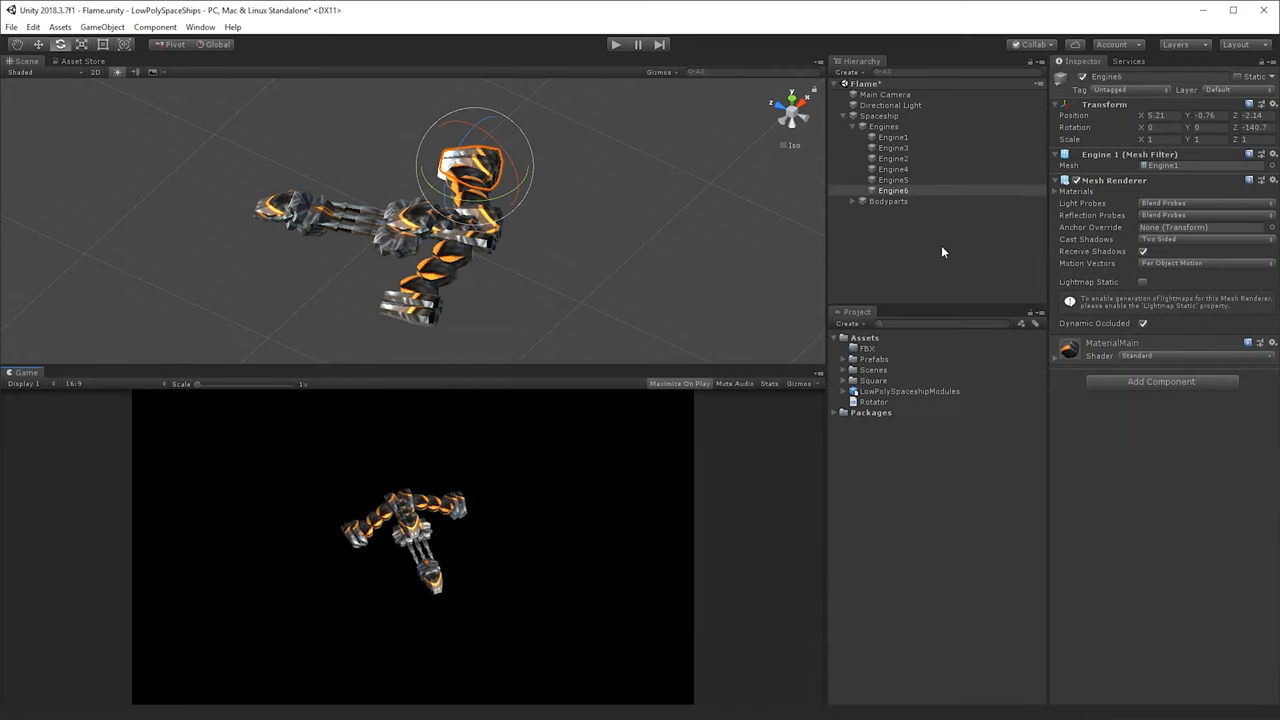
left_click(894, 136)
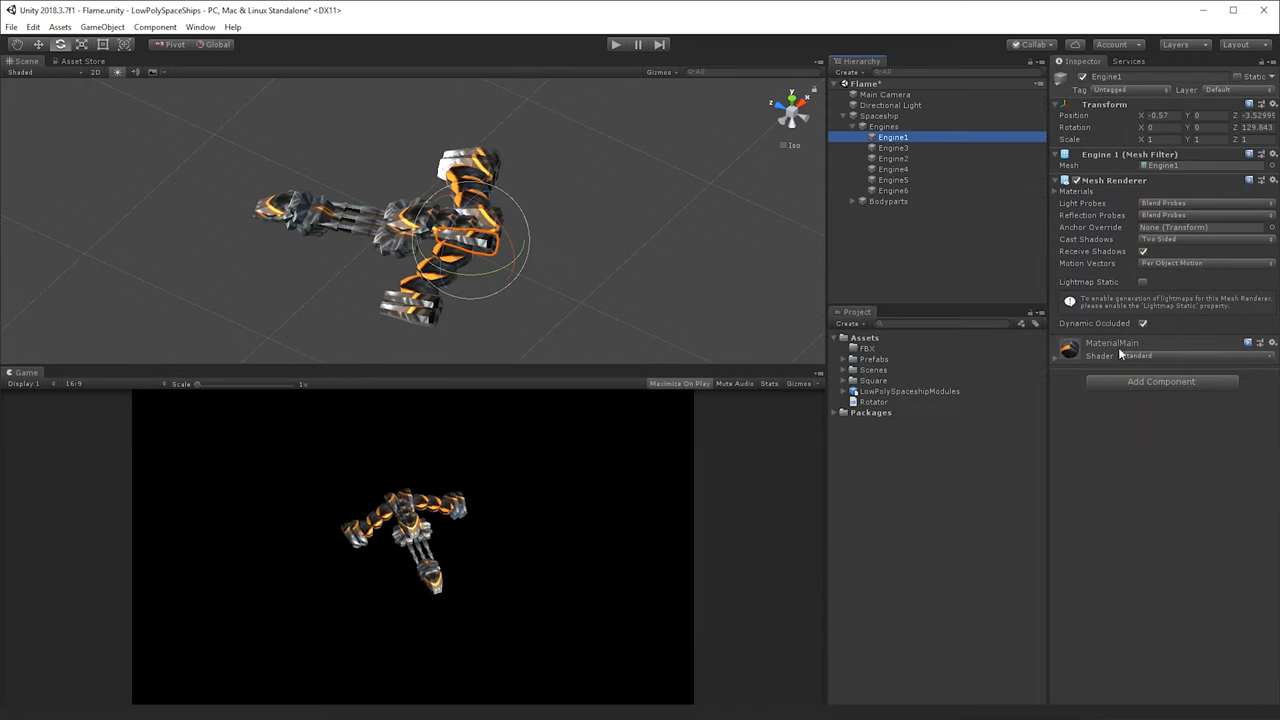
right_click(896, 136)
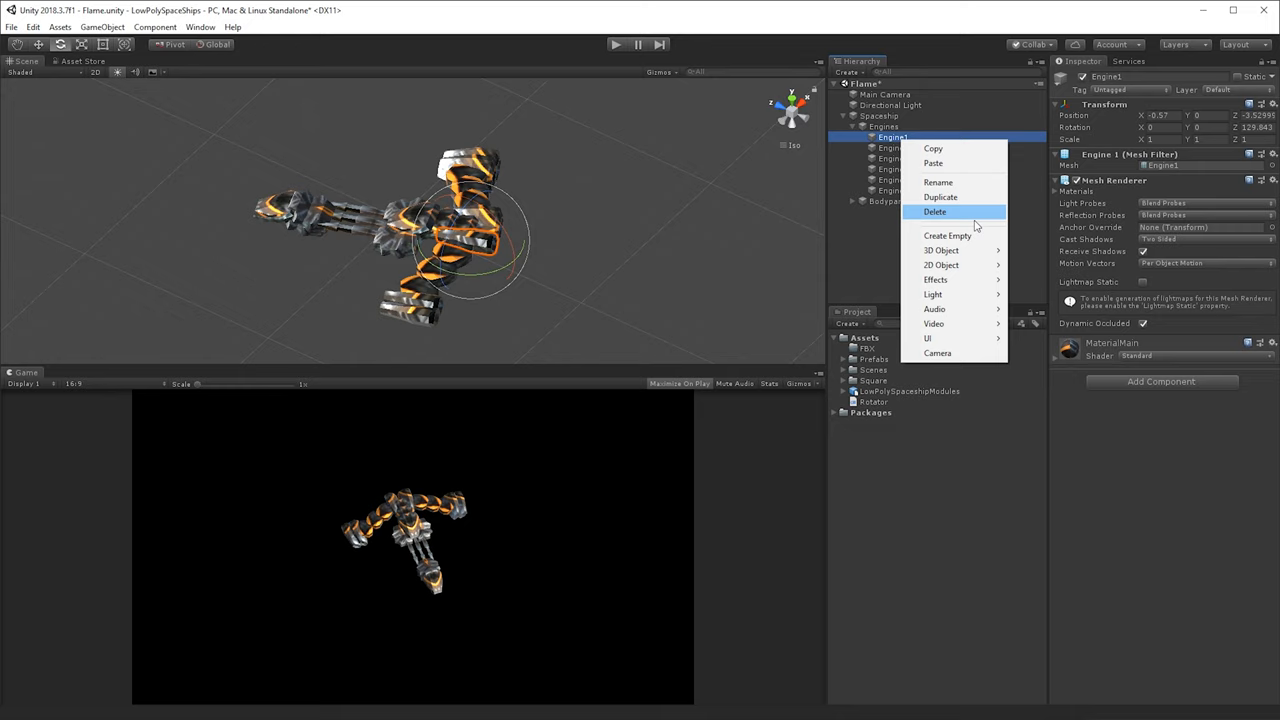
left_click(948, 236)
type("Flame")
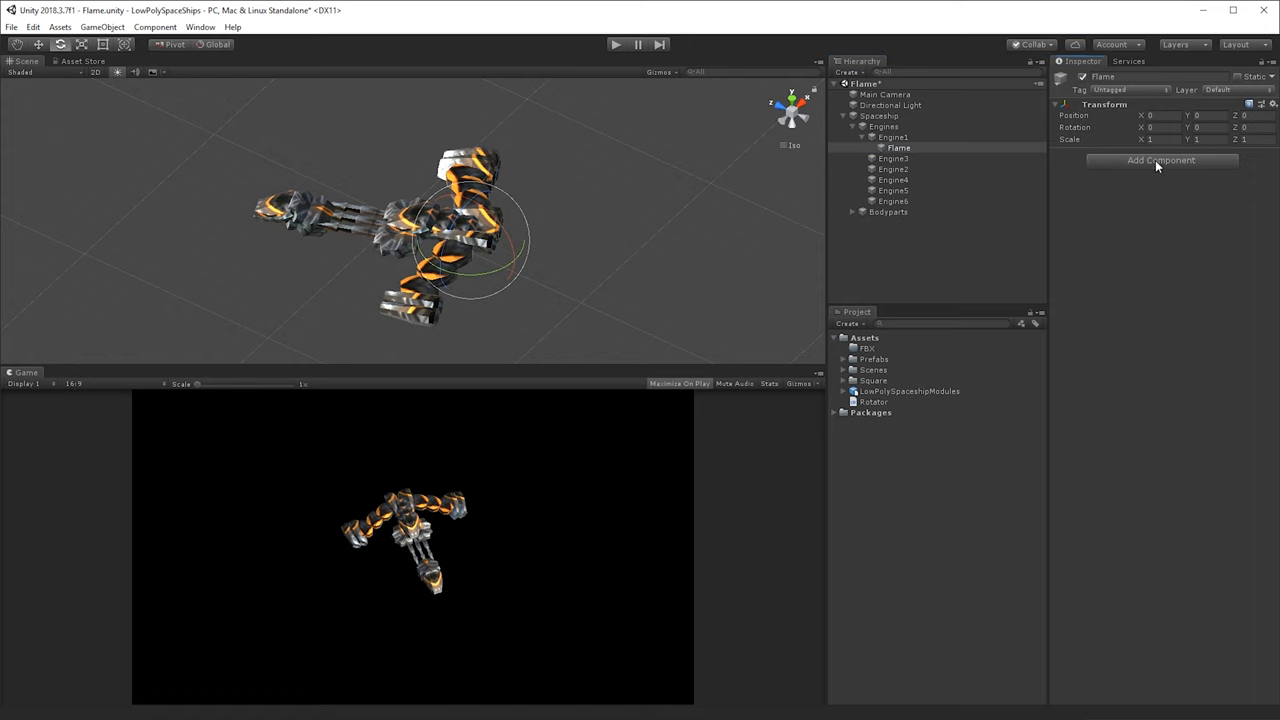
Give the Flame object a Particle System component.
left_click(1166, 160)
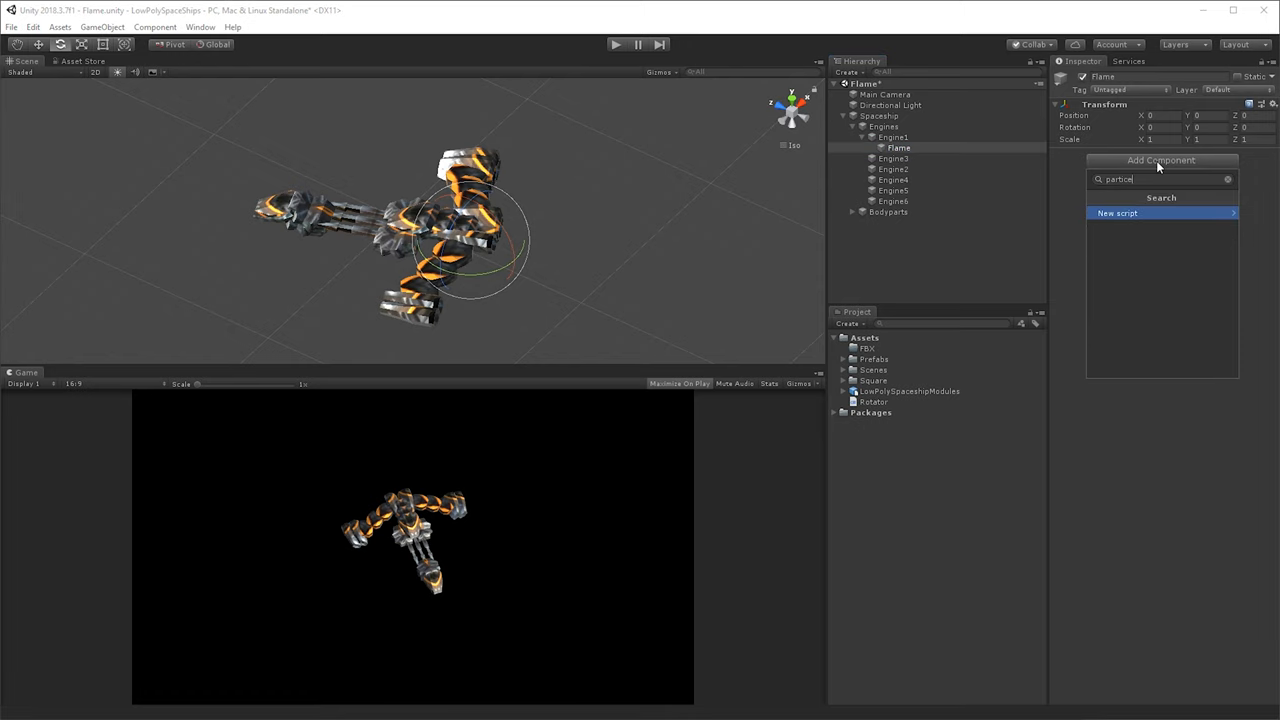
left_click(1154, 212)
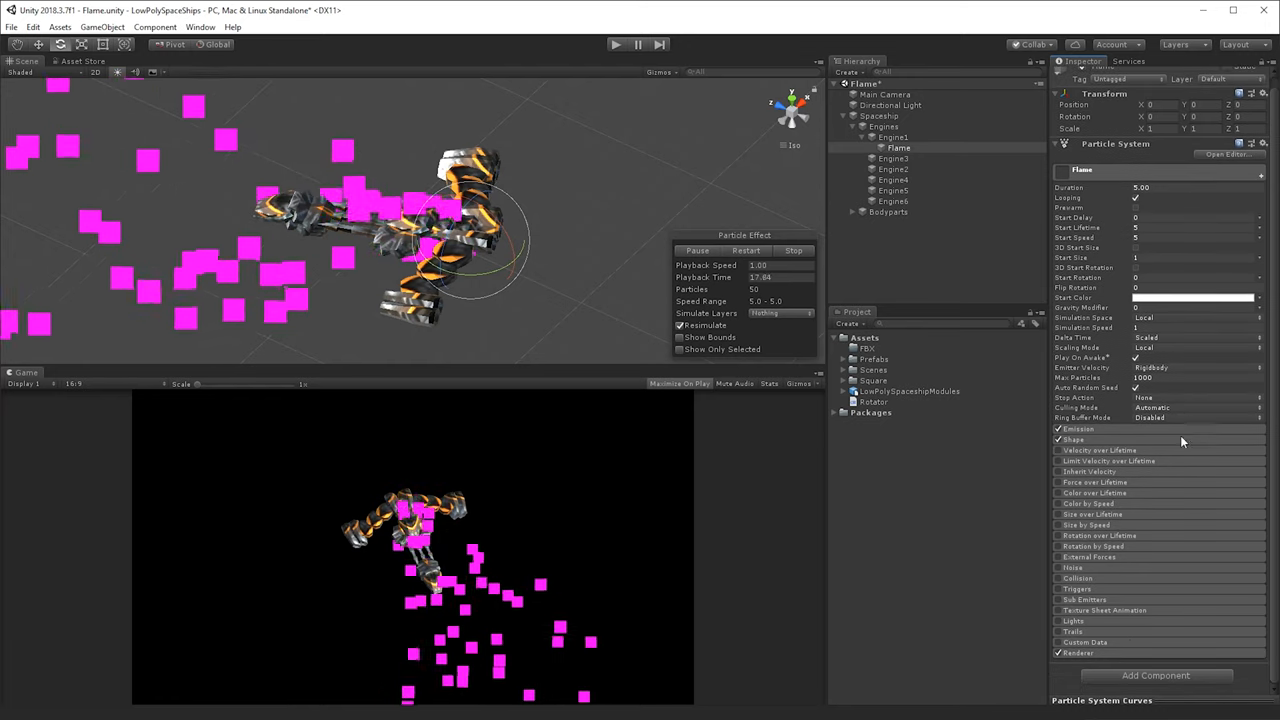
Create a Flame material using the Particles/Standard Unlit shader with Additive rendering mode.
right_click(900, 148)
type("F")
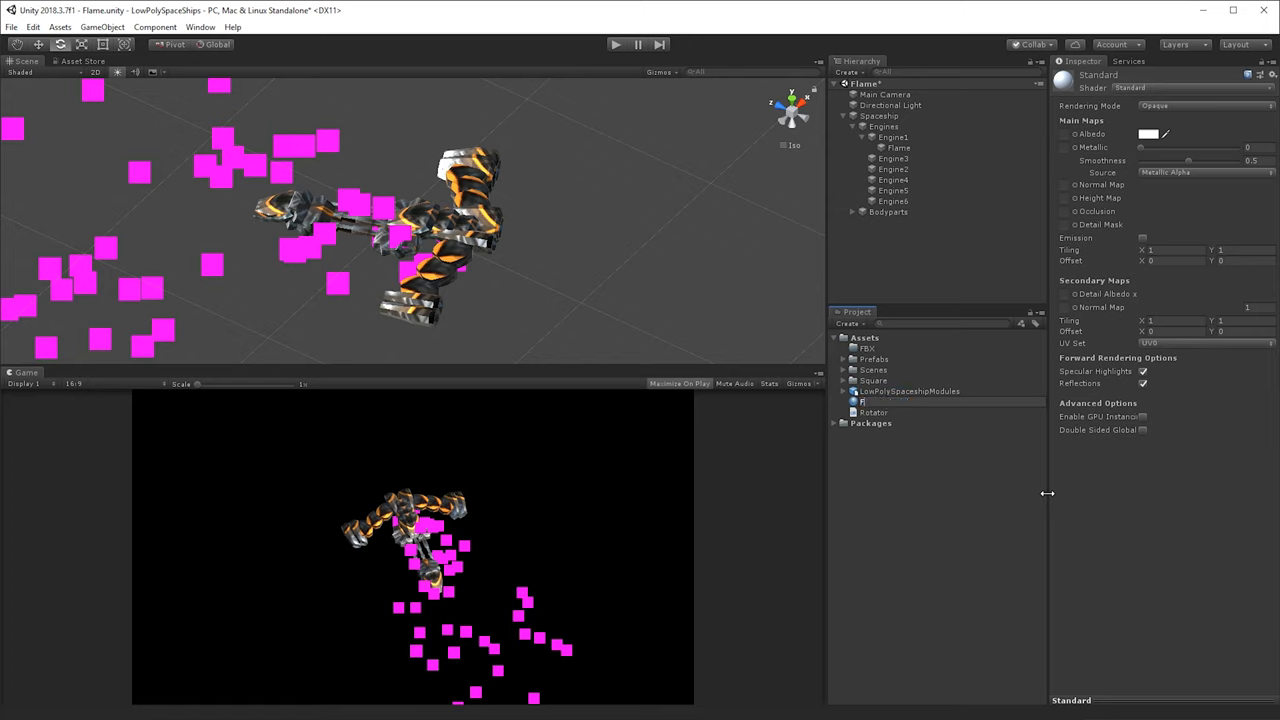
left_click(870, 390)
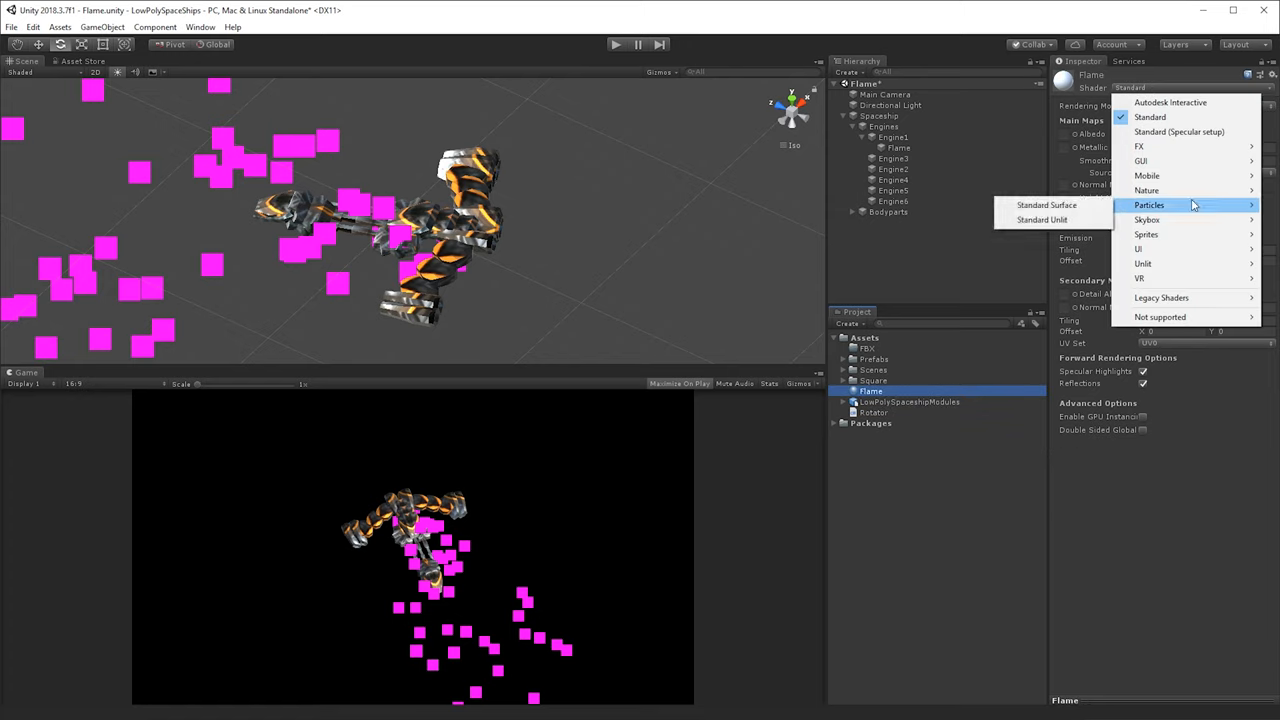
left_click(1036, 218)
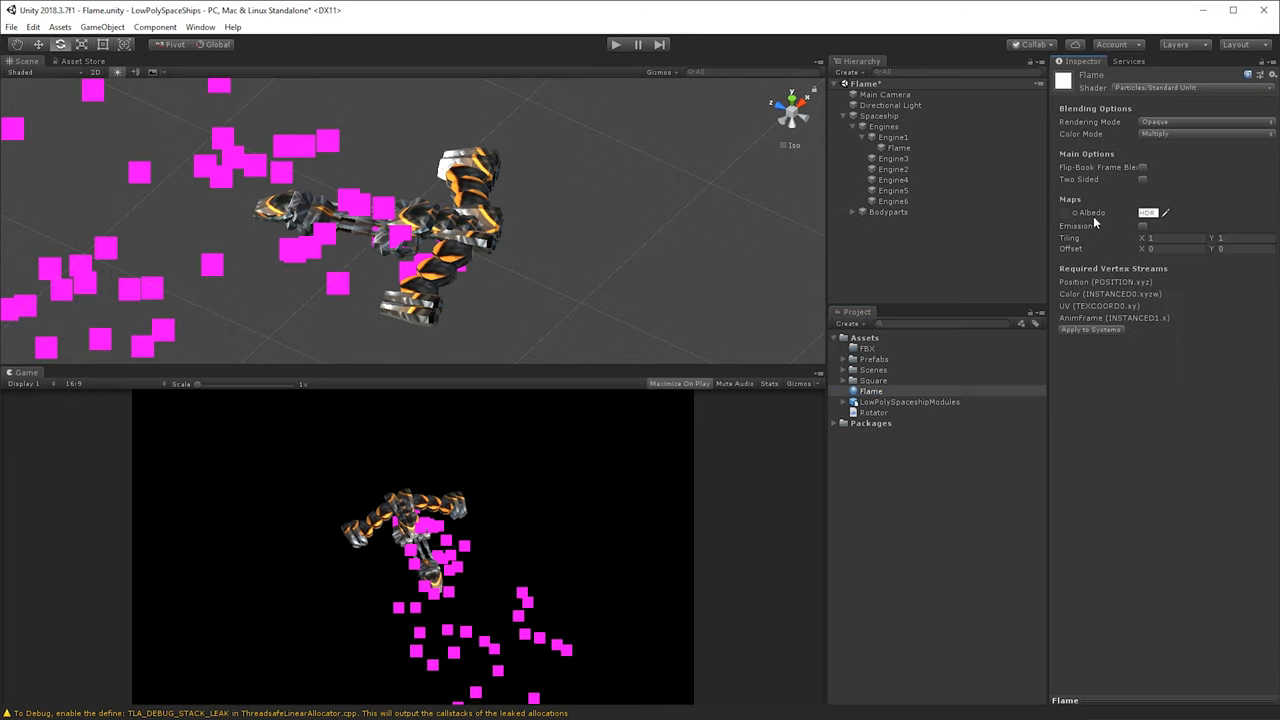
left_click(1176, 132)
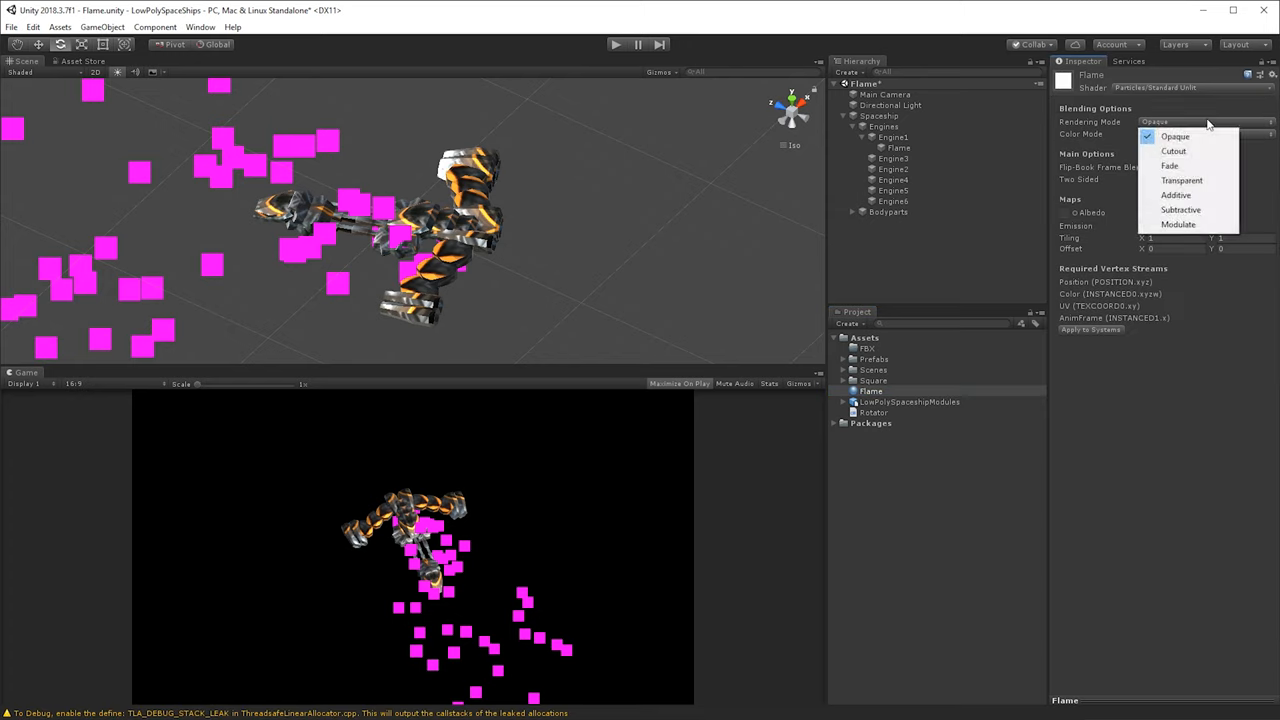
left_click(1172, 196)
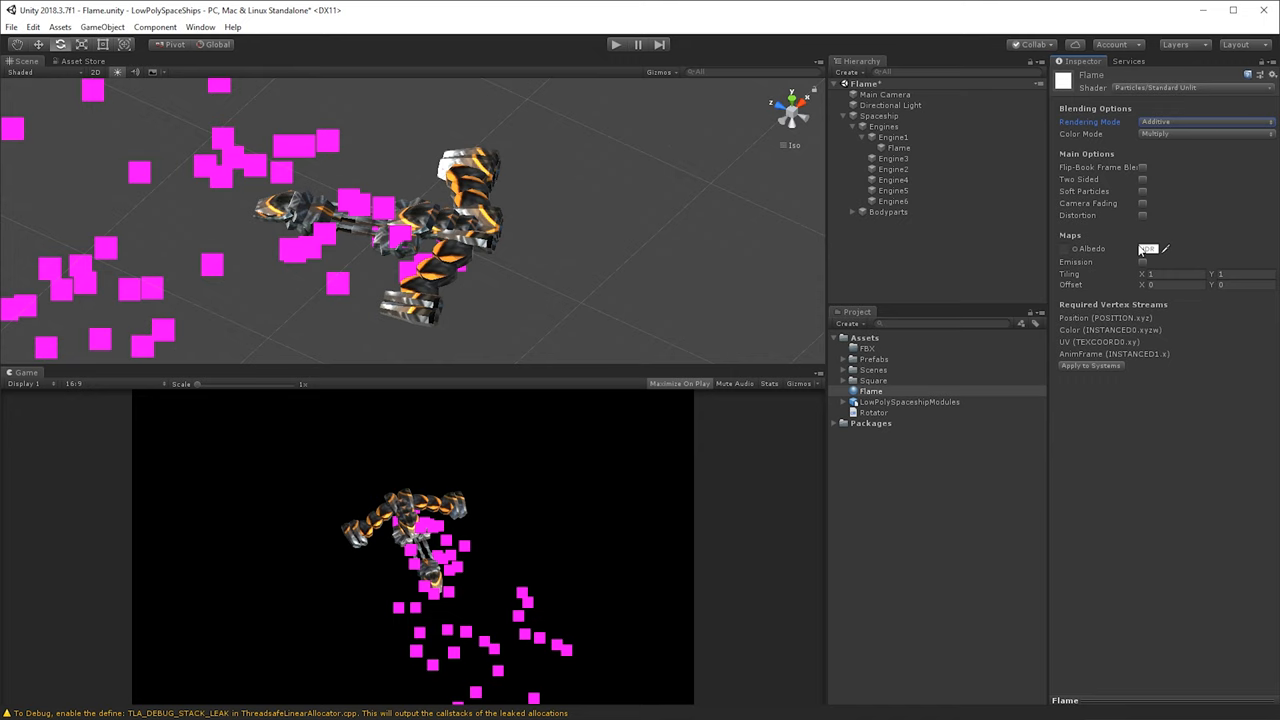
Assign the Default-Particle texture as the Flame material's albedo.
left_click(1144, 248)
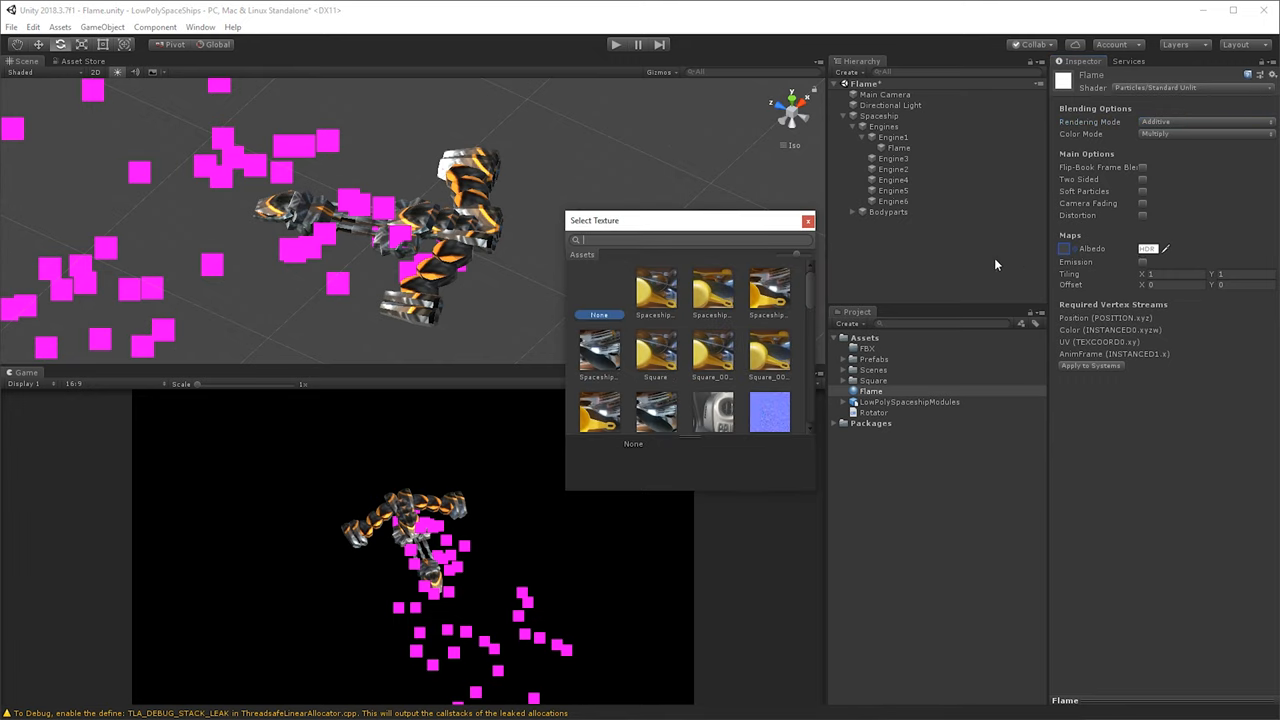
type("st")
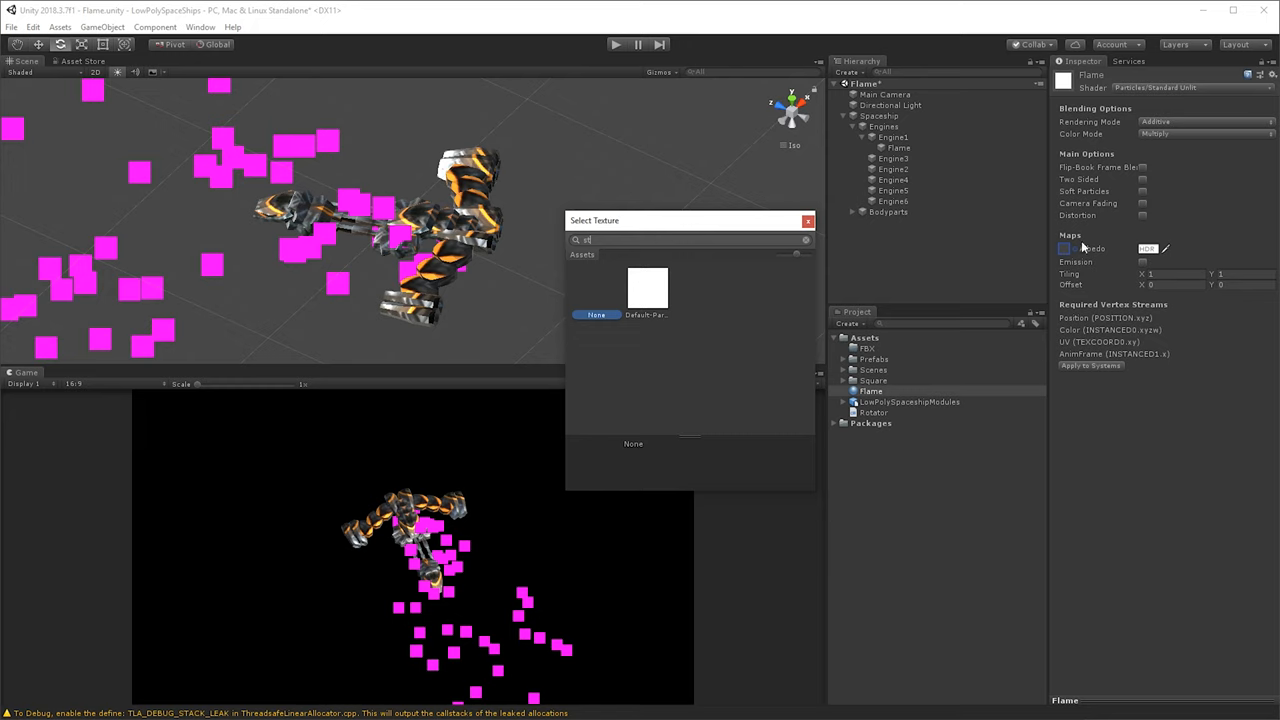
left_click(644, 290)
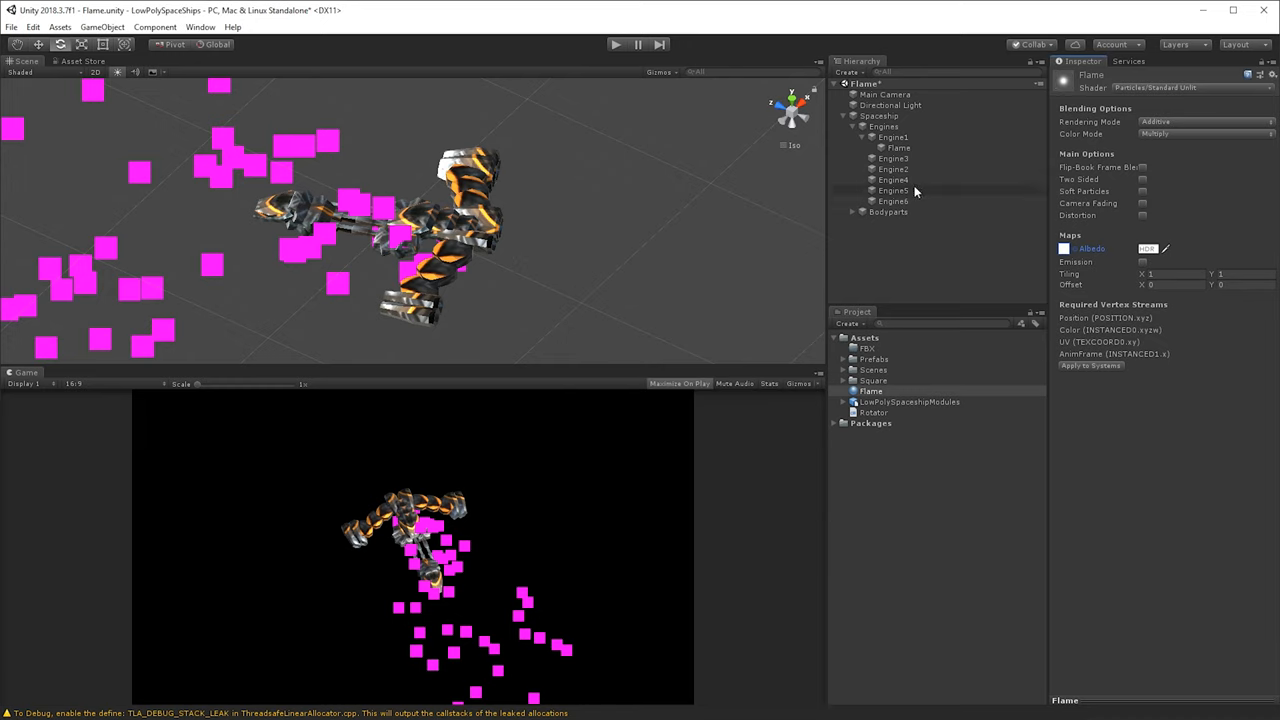
Set the Flame particle renderer's material to Flame and render mode to Stretched Billboard.
left_click(898, 148)
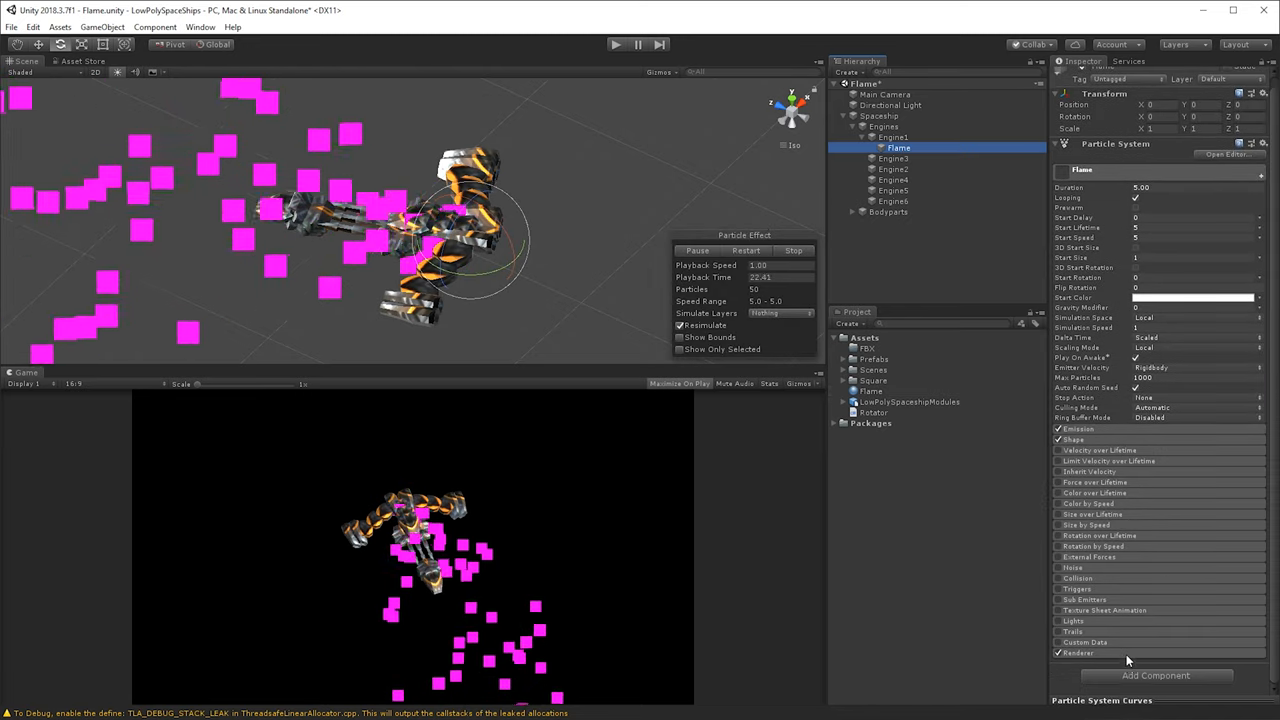
scroll("down", 3)
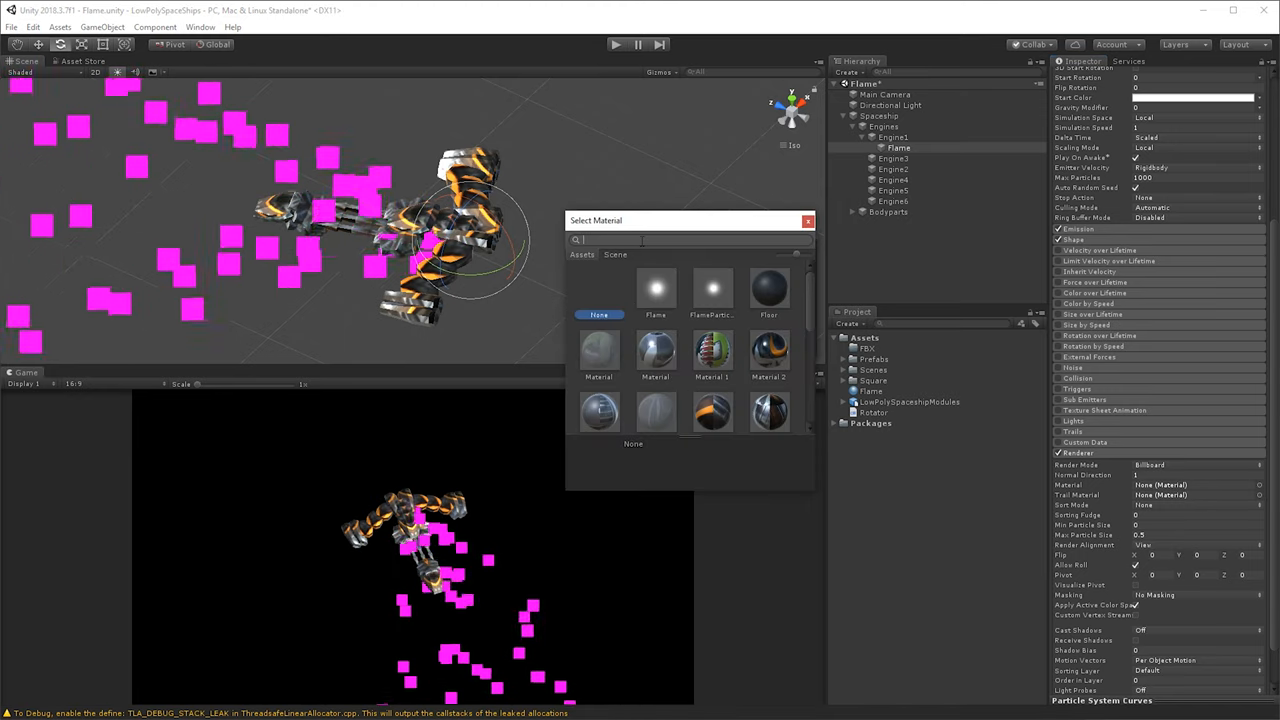
type("flam")
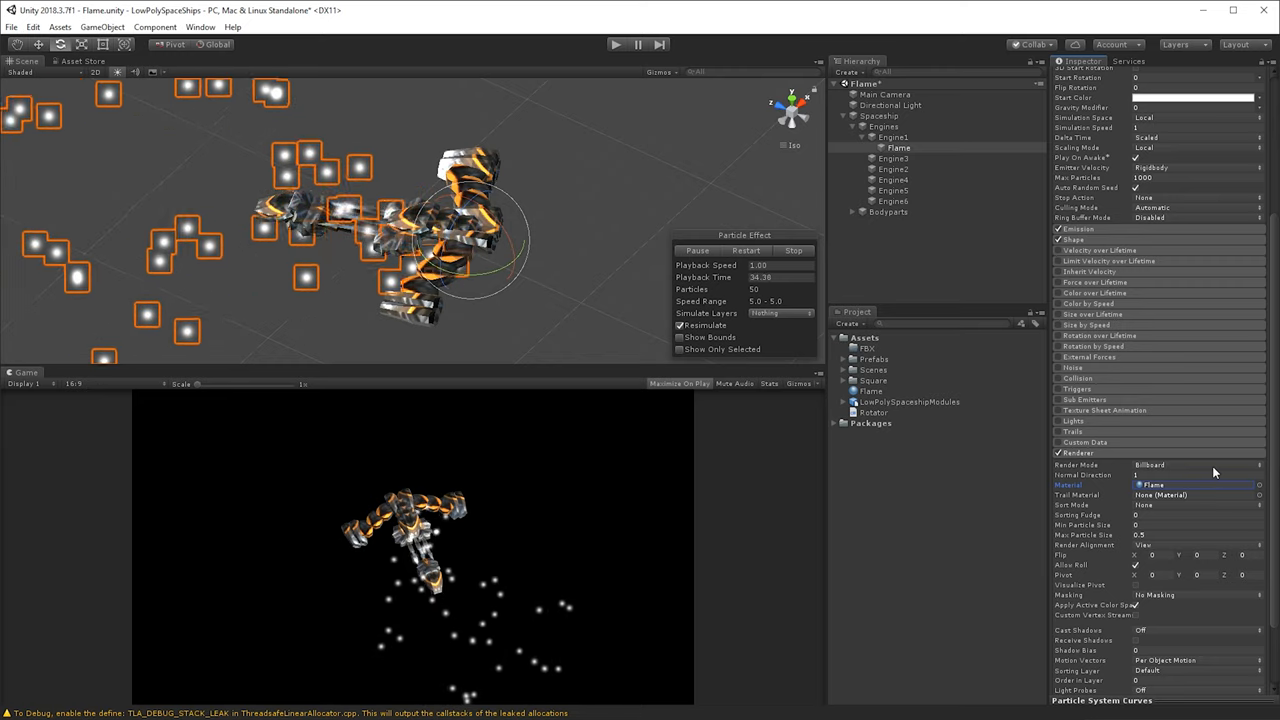
left_click(1184, 468)
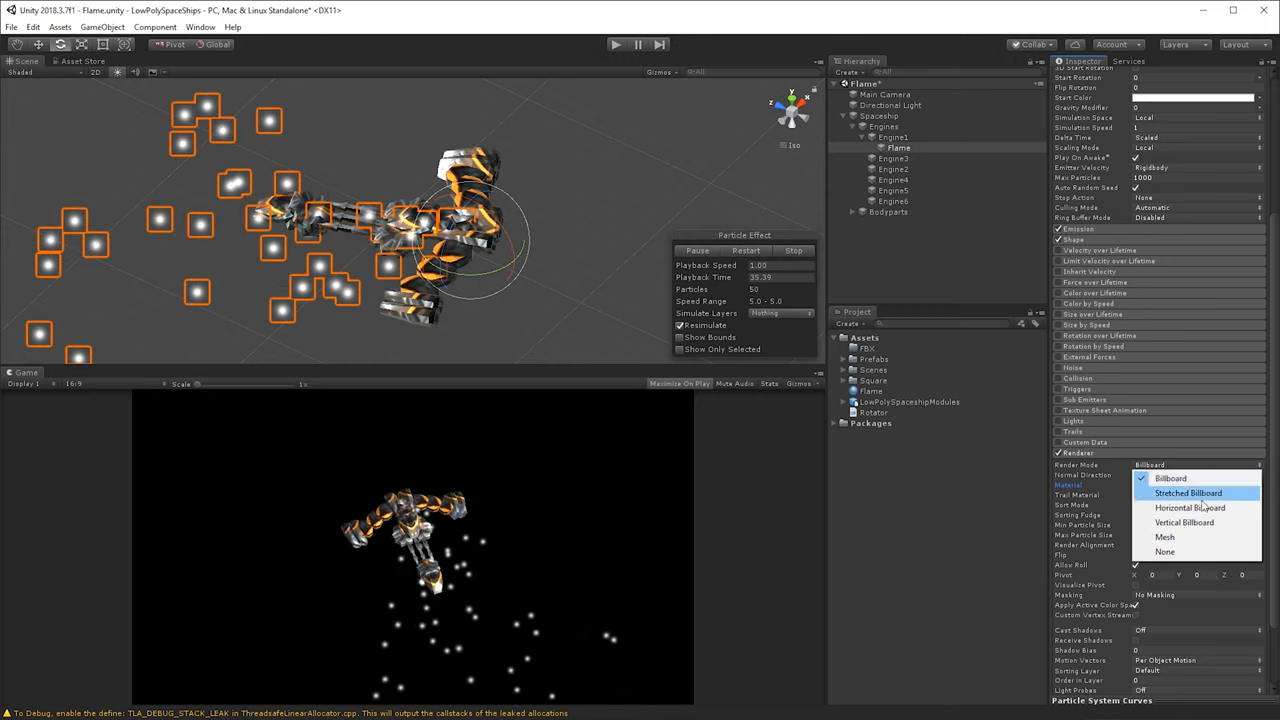
left_click(1184, 492)
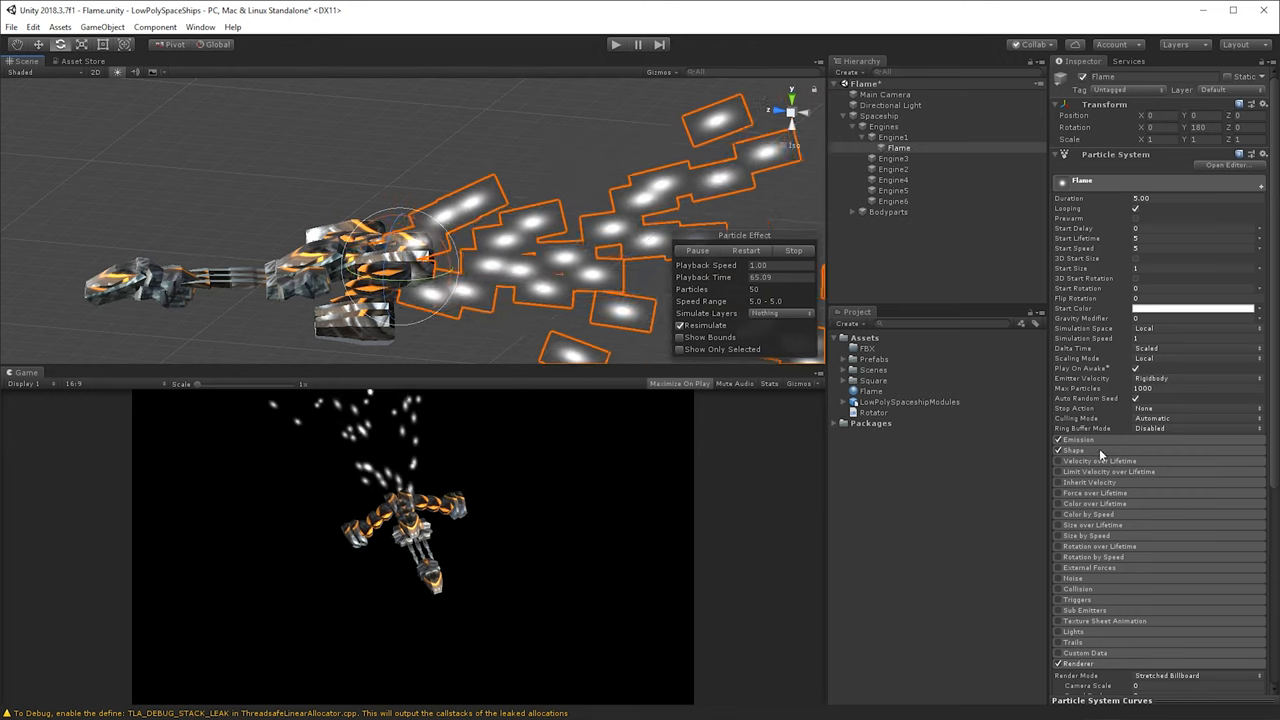
Set the Flame emitter Shape to angle 0 and a tiny radius for a thin straight stream.
left_click(1068, 452)
type("0.7")
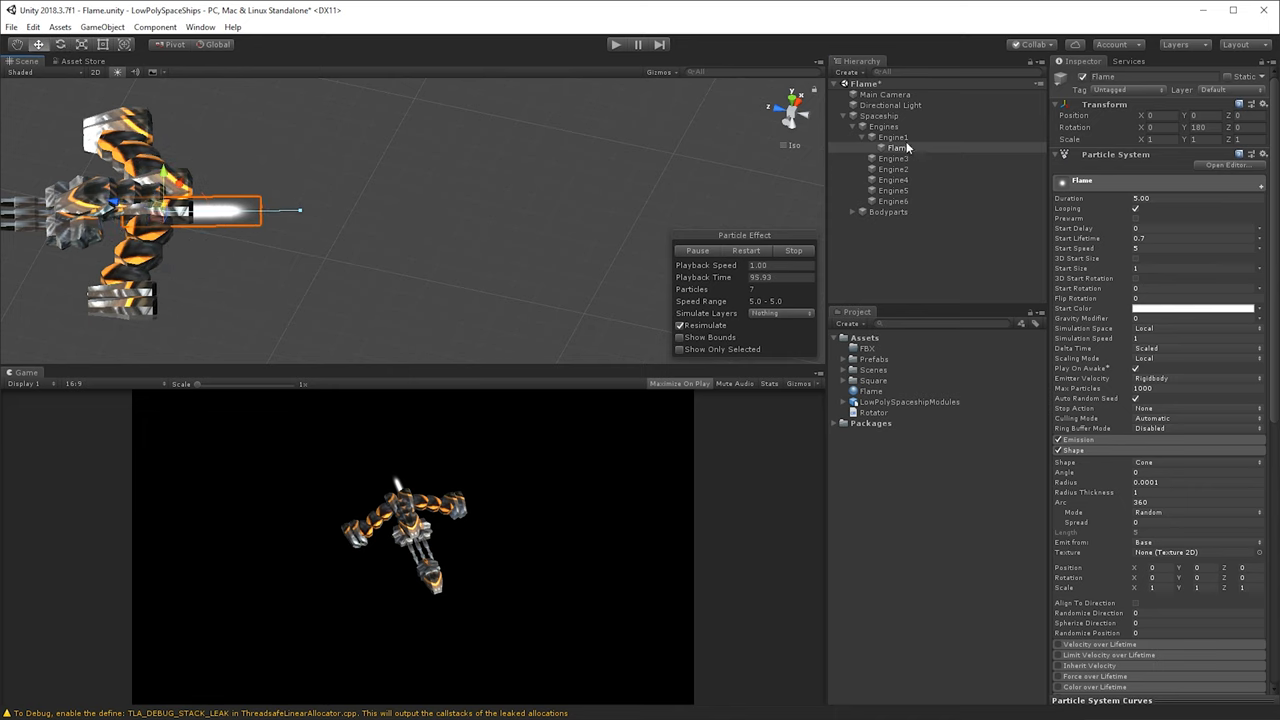
Review the Flame particle modules with the beam now rendering as a narrow stretched streak.
left_click(900, 148)
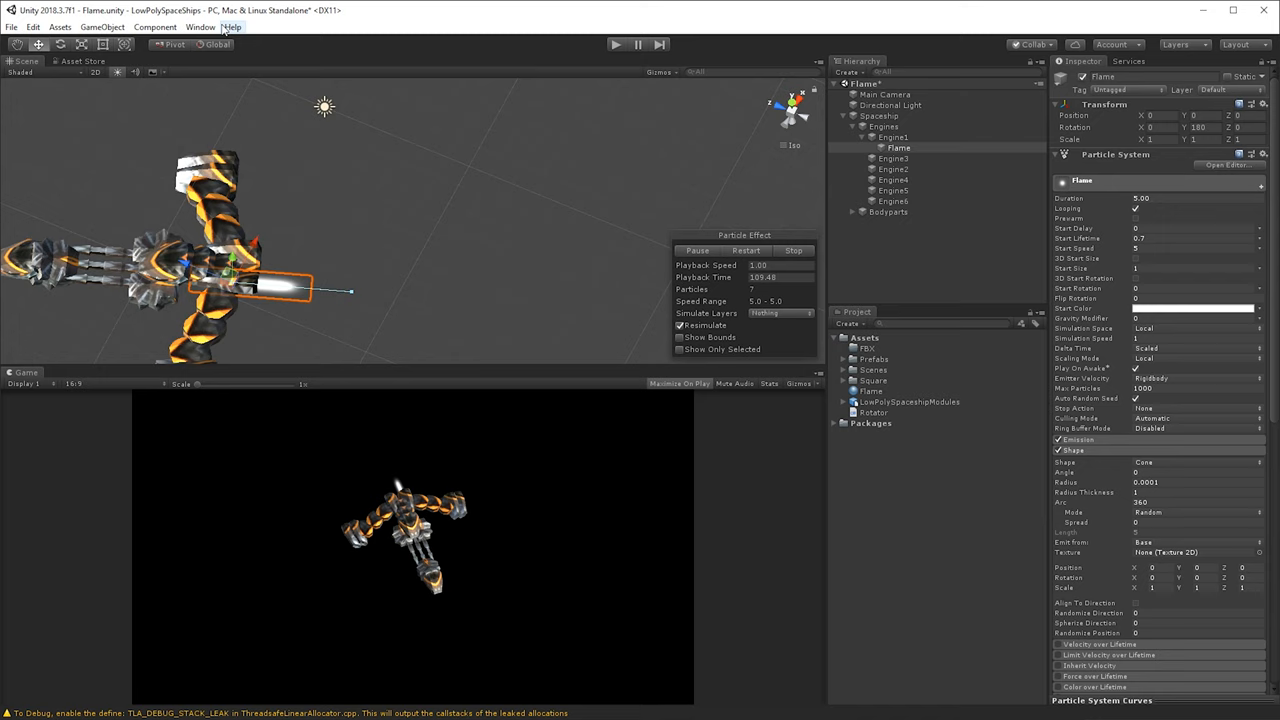
left_click(216, 50)
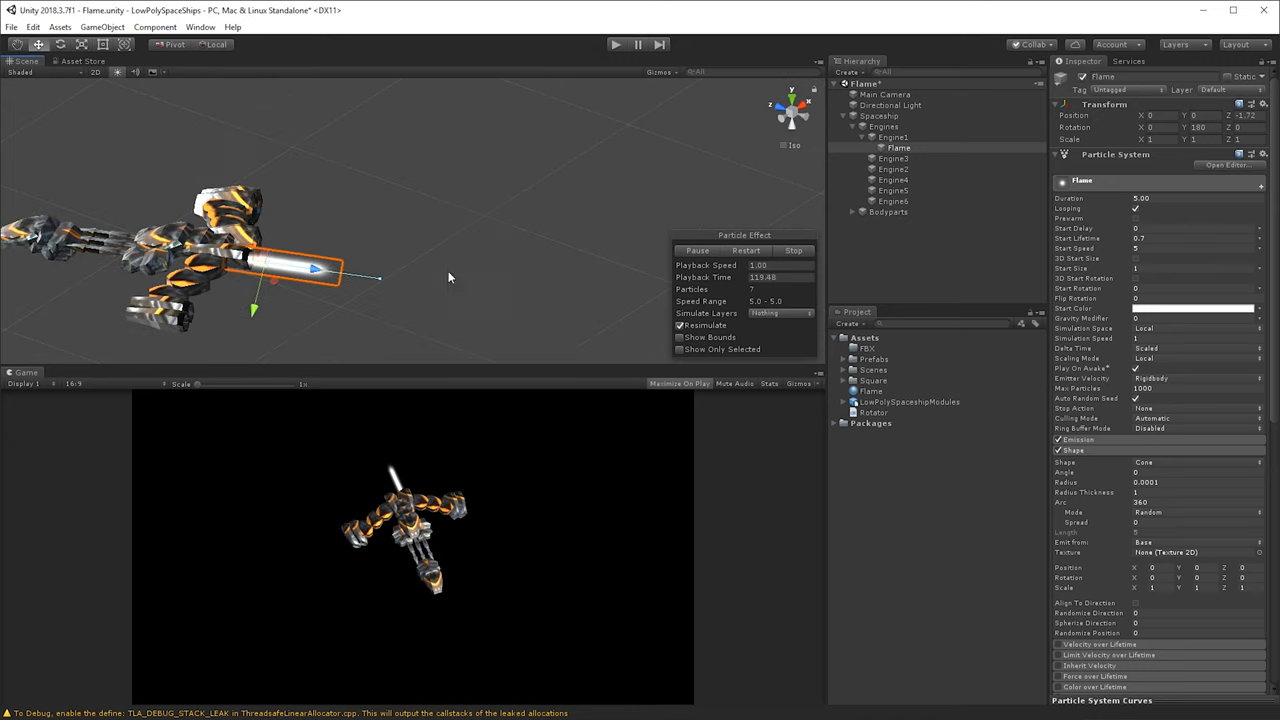
scroll("down", 3)
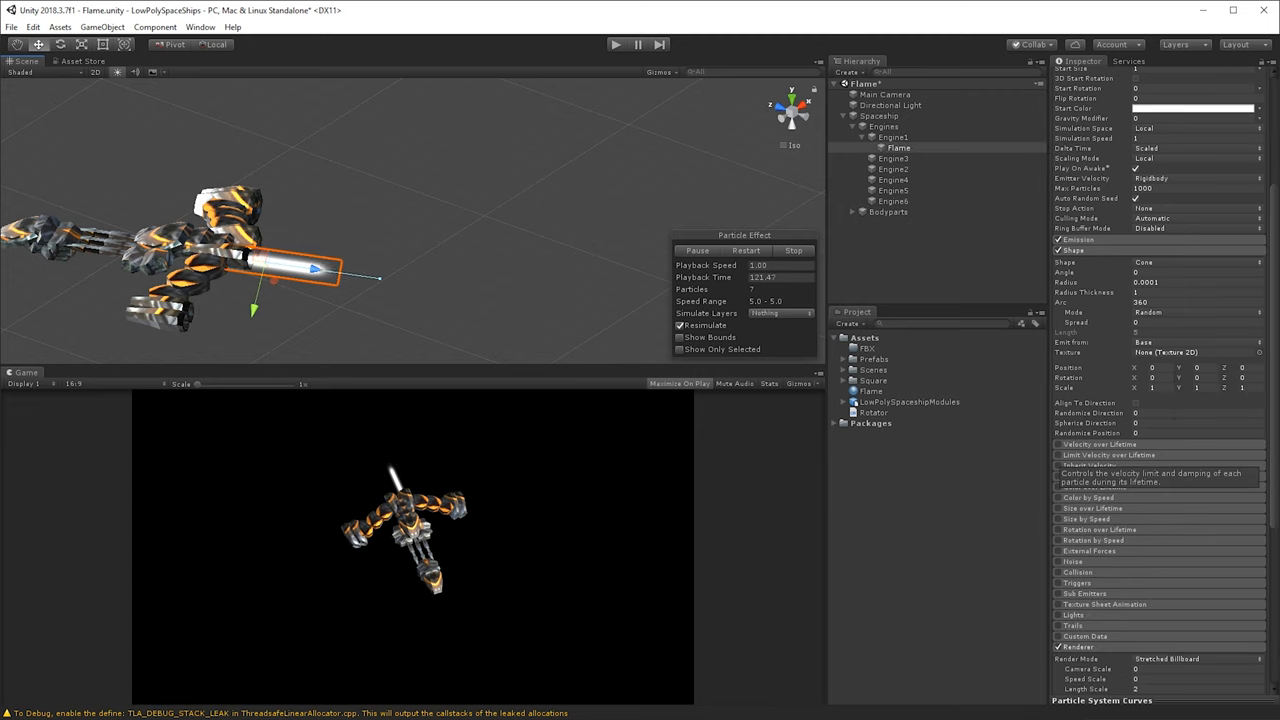
Set the Flame Start Color to orange and enable Size over Lifetime.
left_click(1202, 228)
type("FF8800")
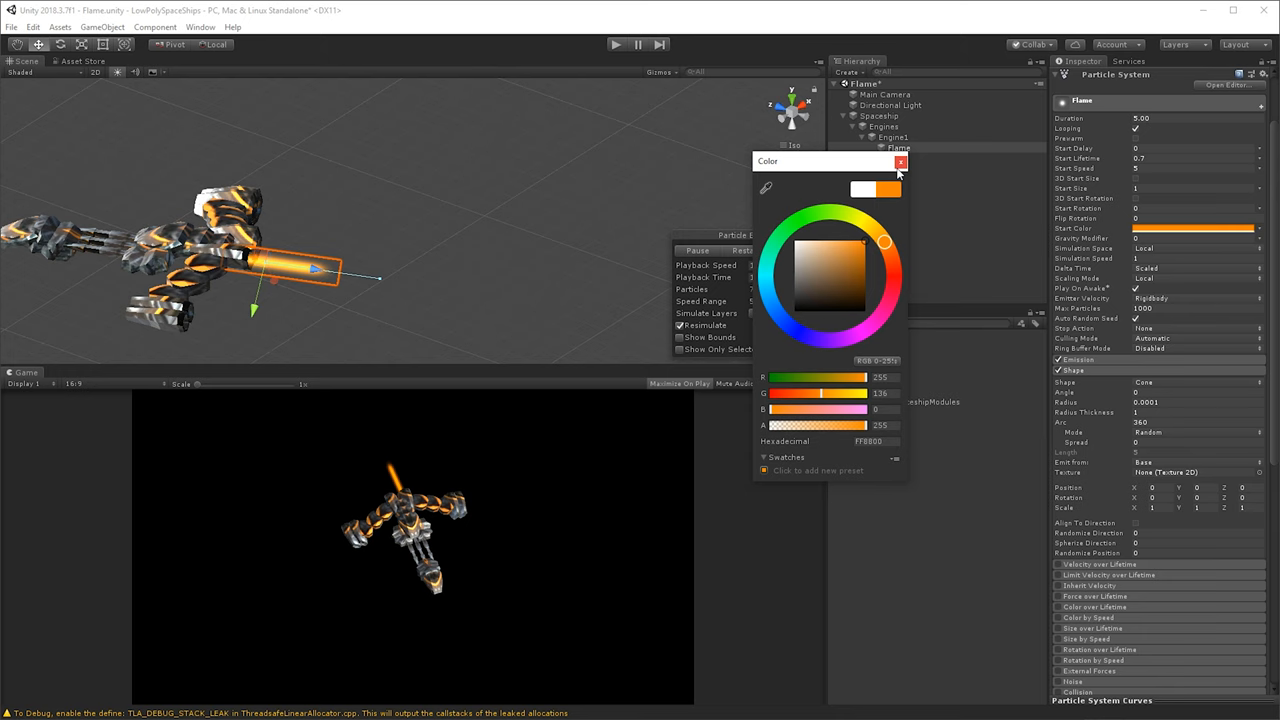
left_click(900, 160)
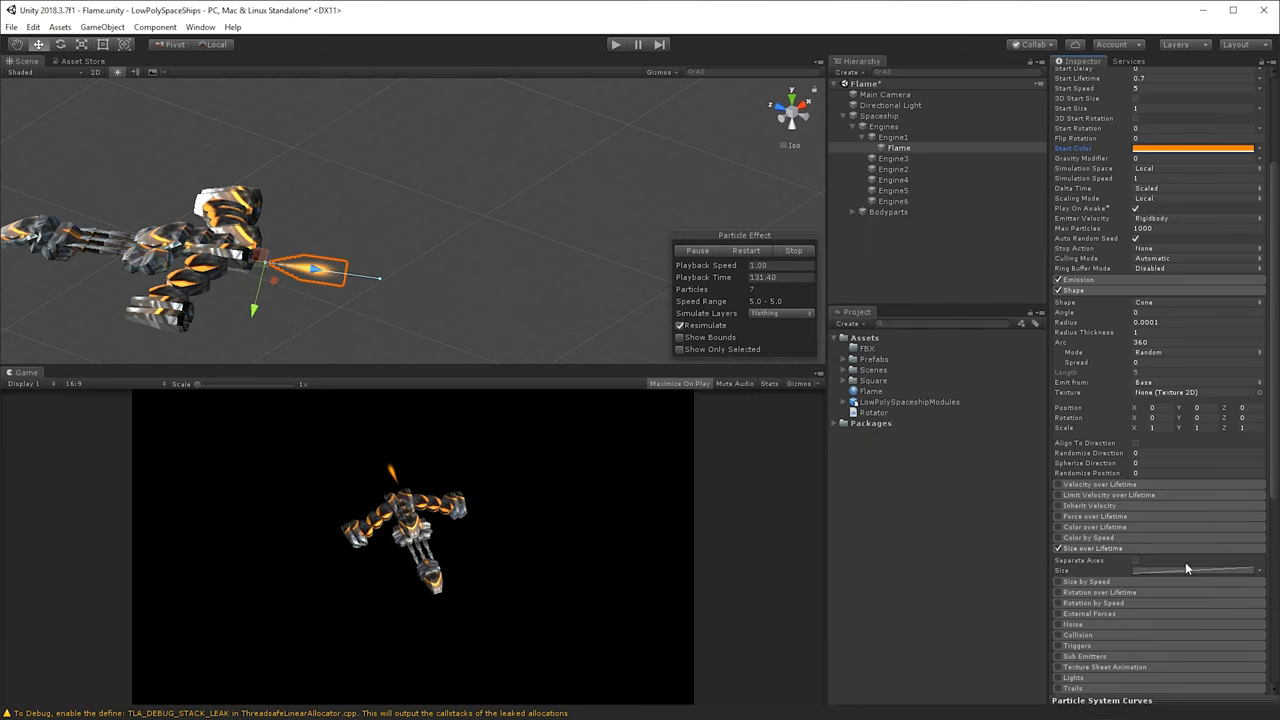
scroll("down", 3)
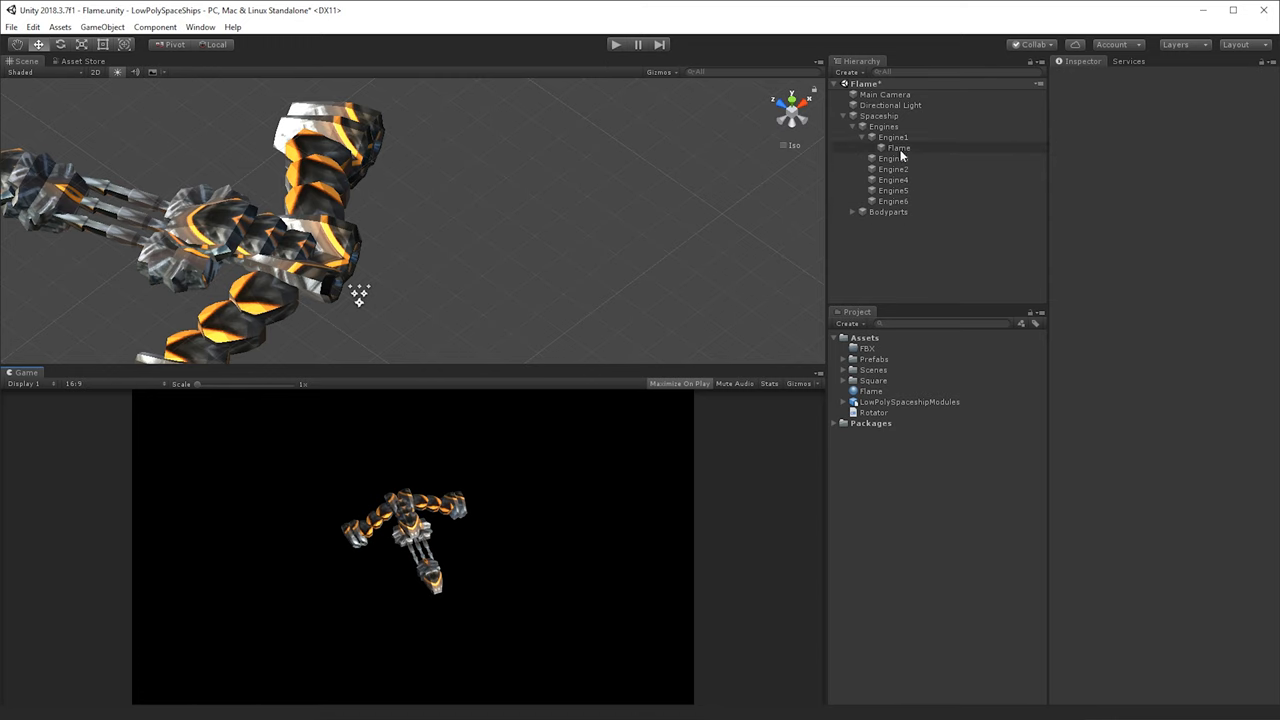
Shape the Size over Lifetime curve into a descending line so the flame tapers.
left_click(898, 148)
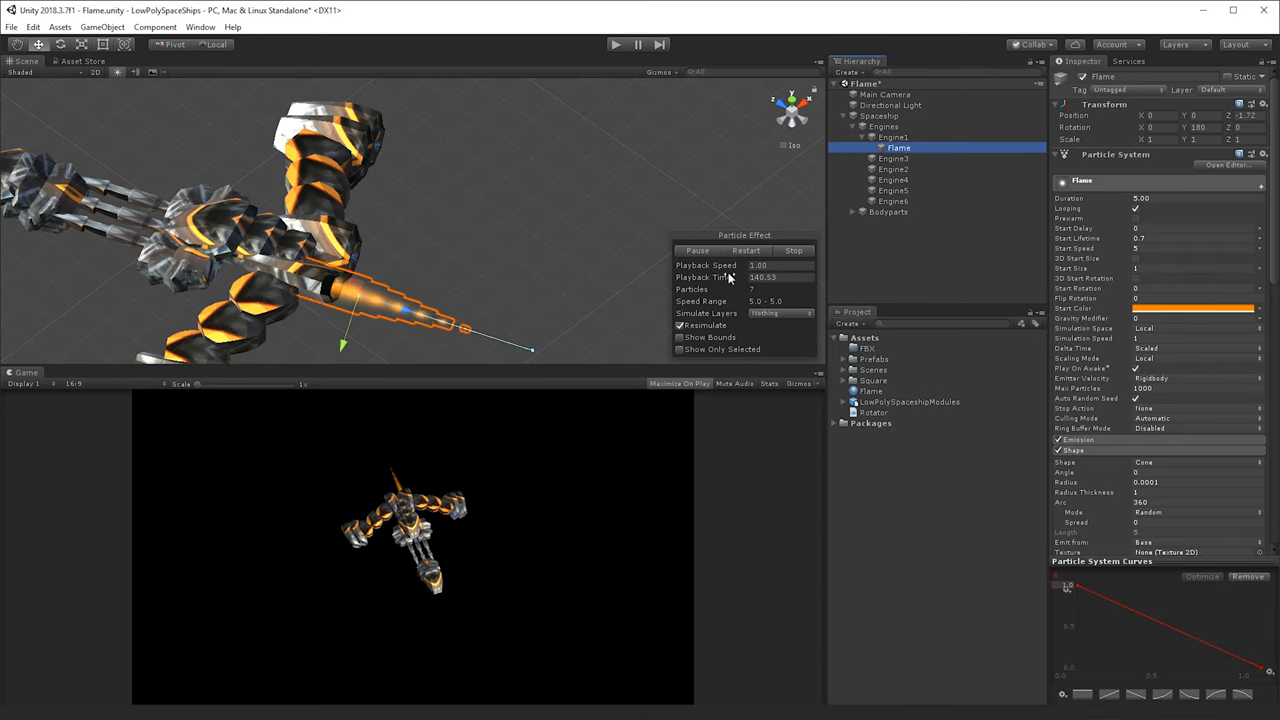
left_click(746, 250)
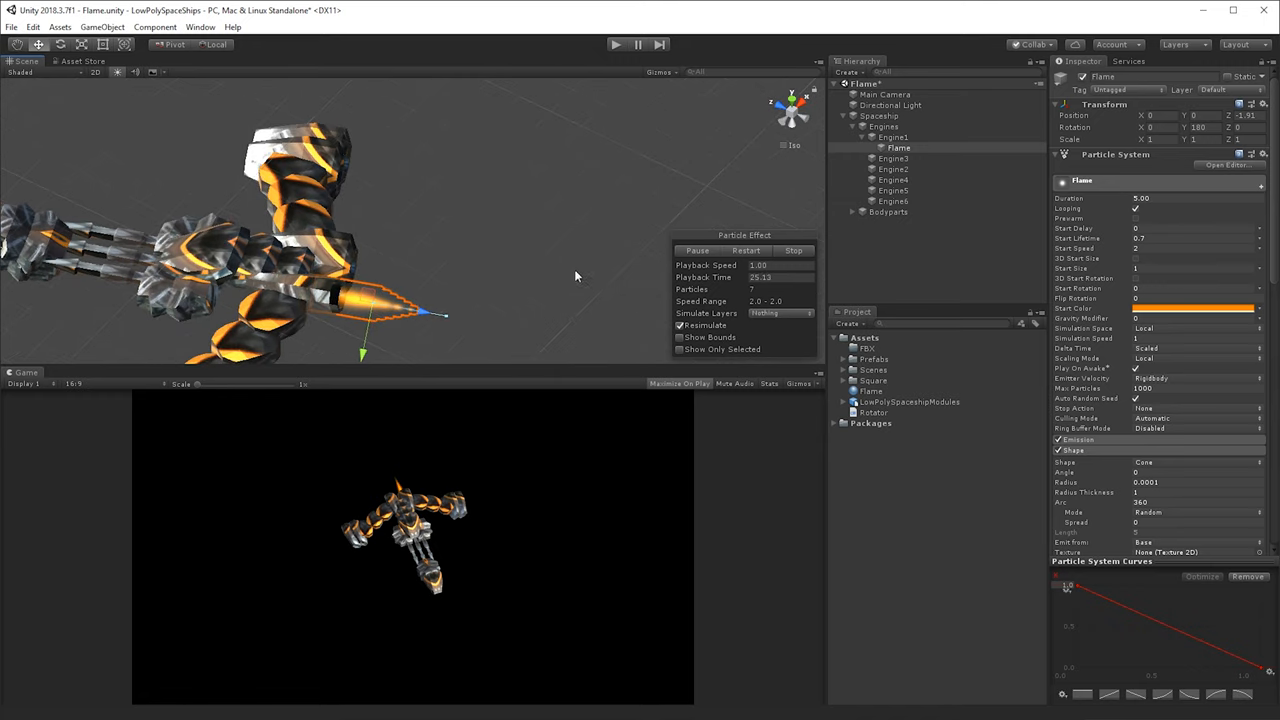
scroll("down", 3)
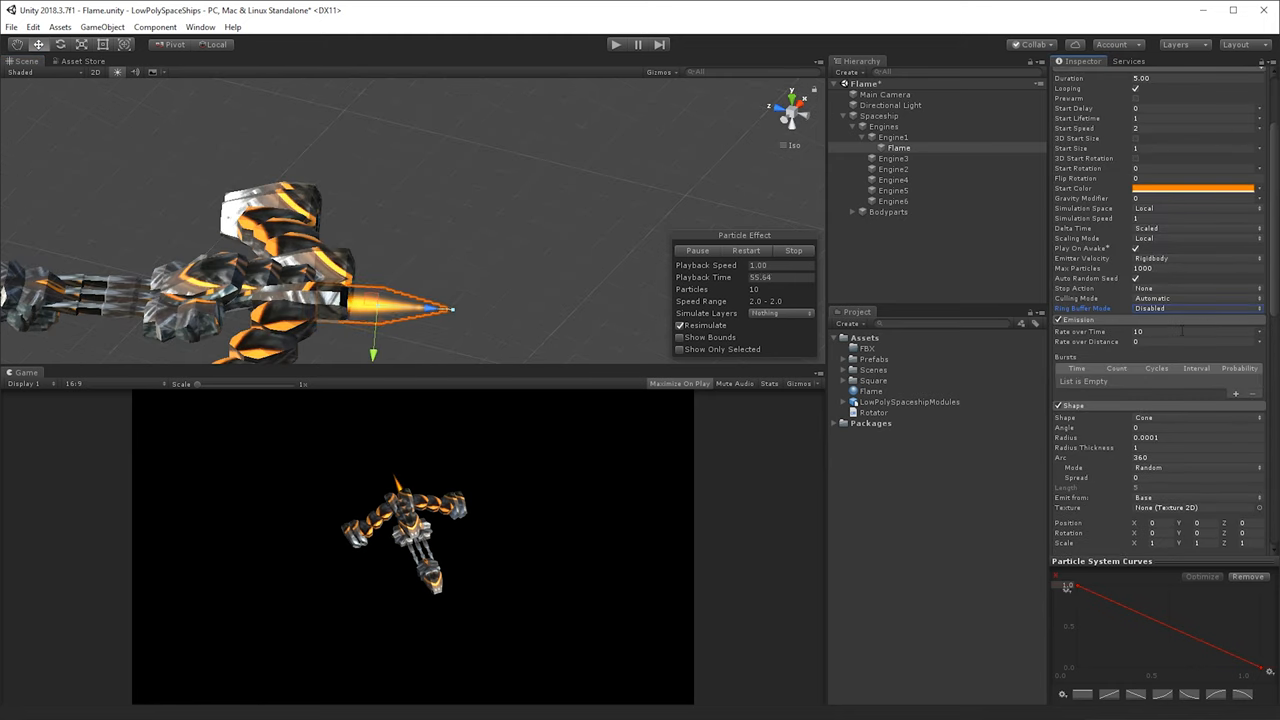
left_click(1170, 332)
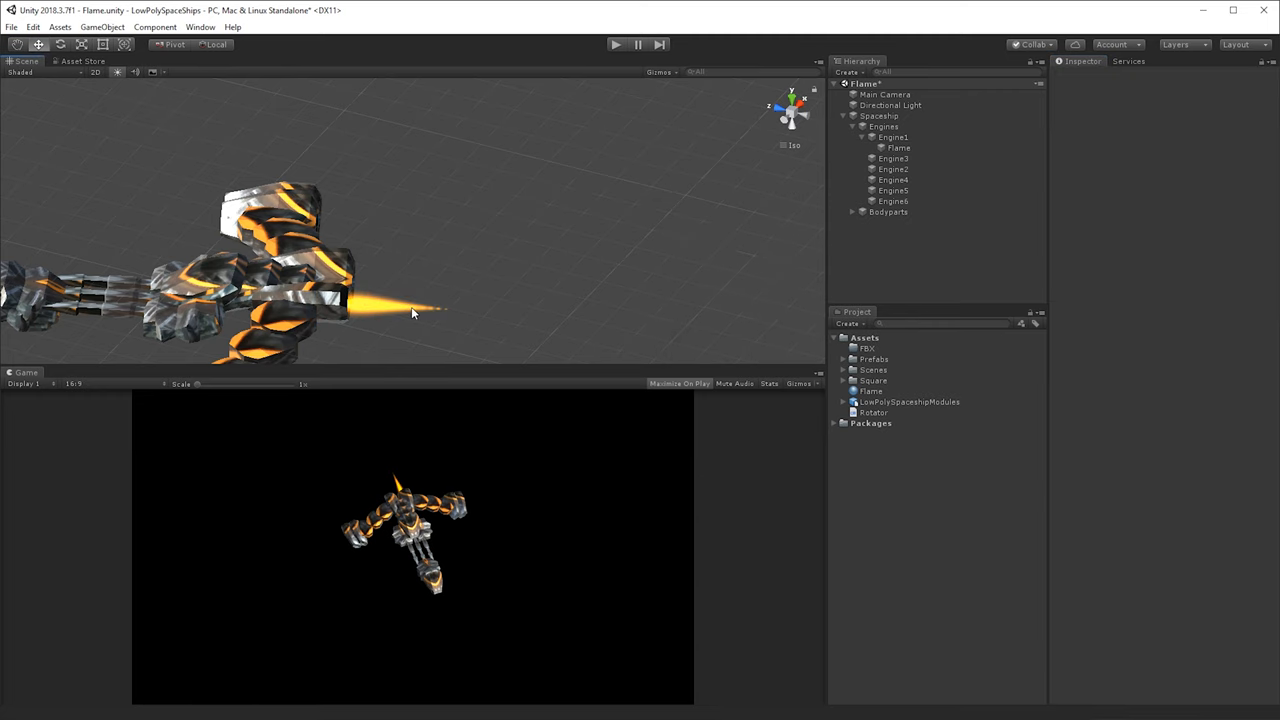
left_click(898, 148)
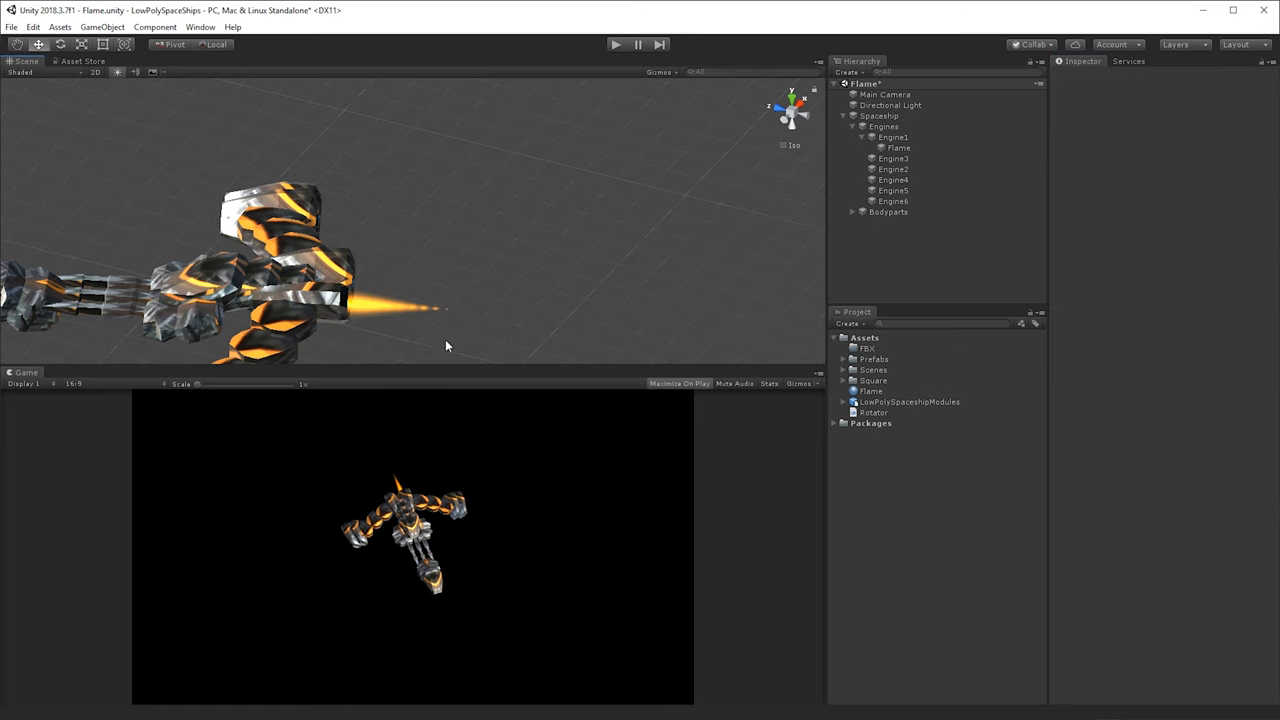
left_click(900, 148)
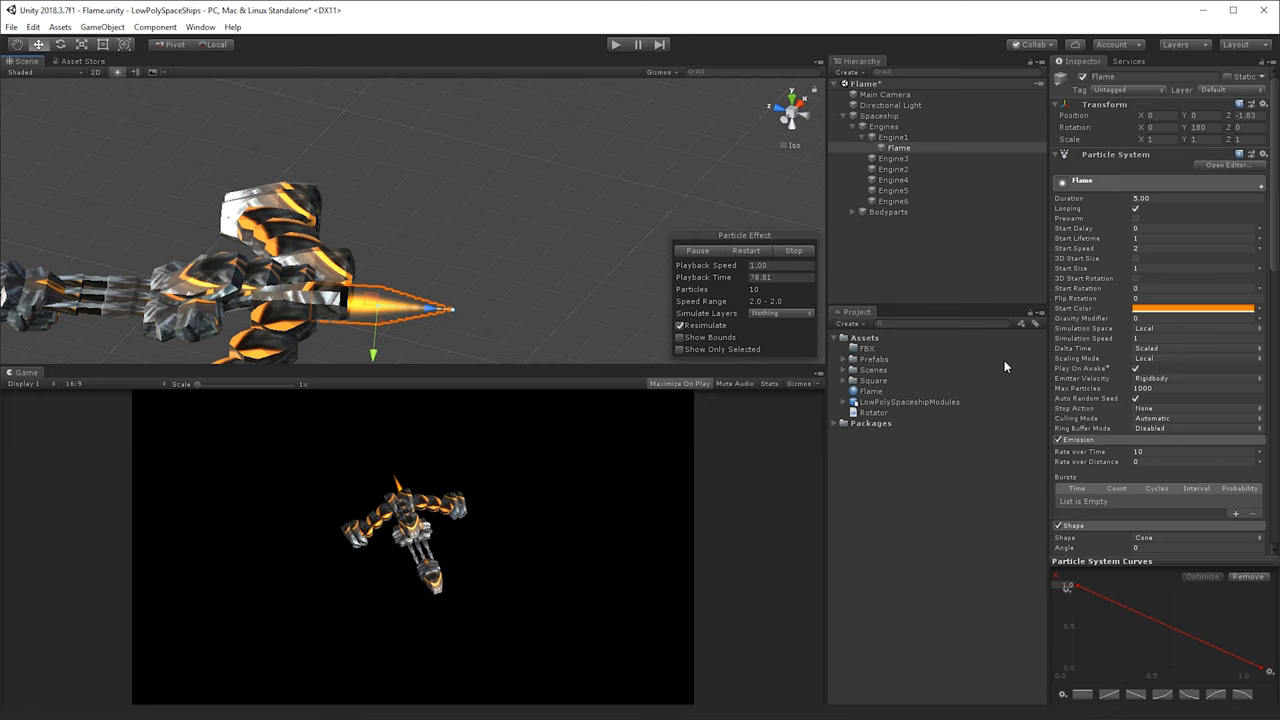
scroll("down", 3)
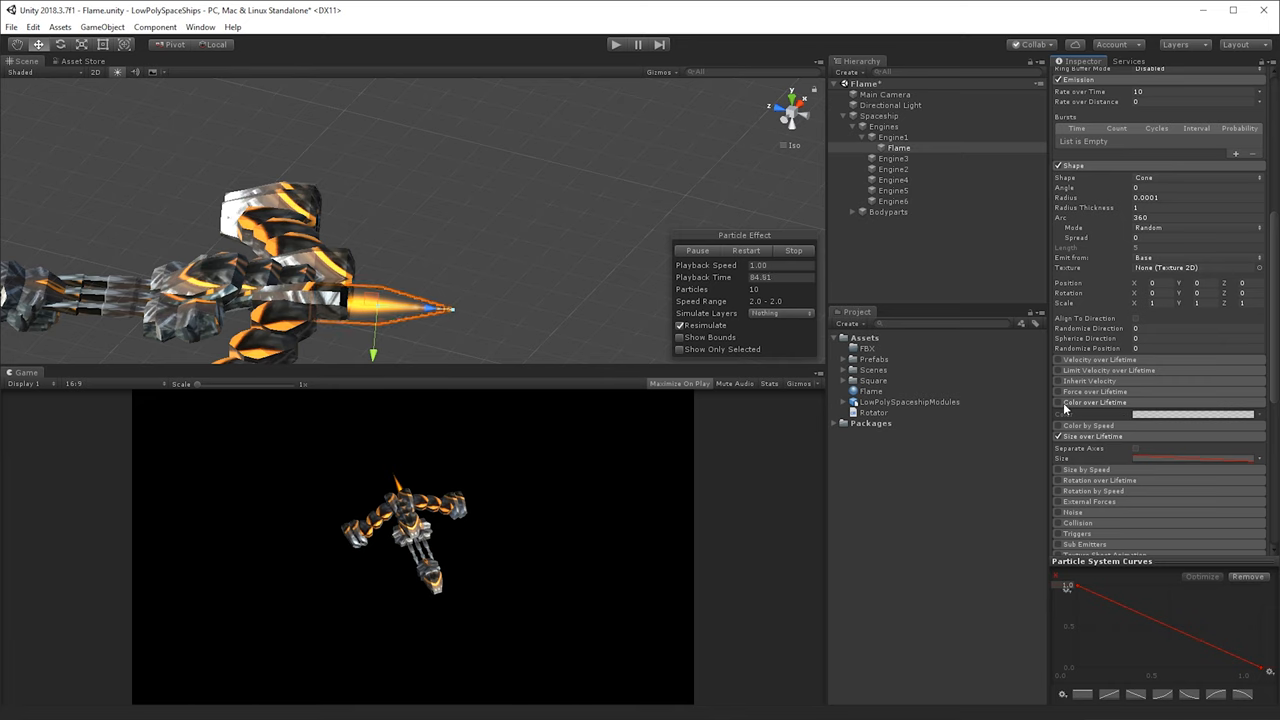
Enable Color over Lifetime and adjust the gradient's end key.
left_click(1192, 412)
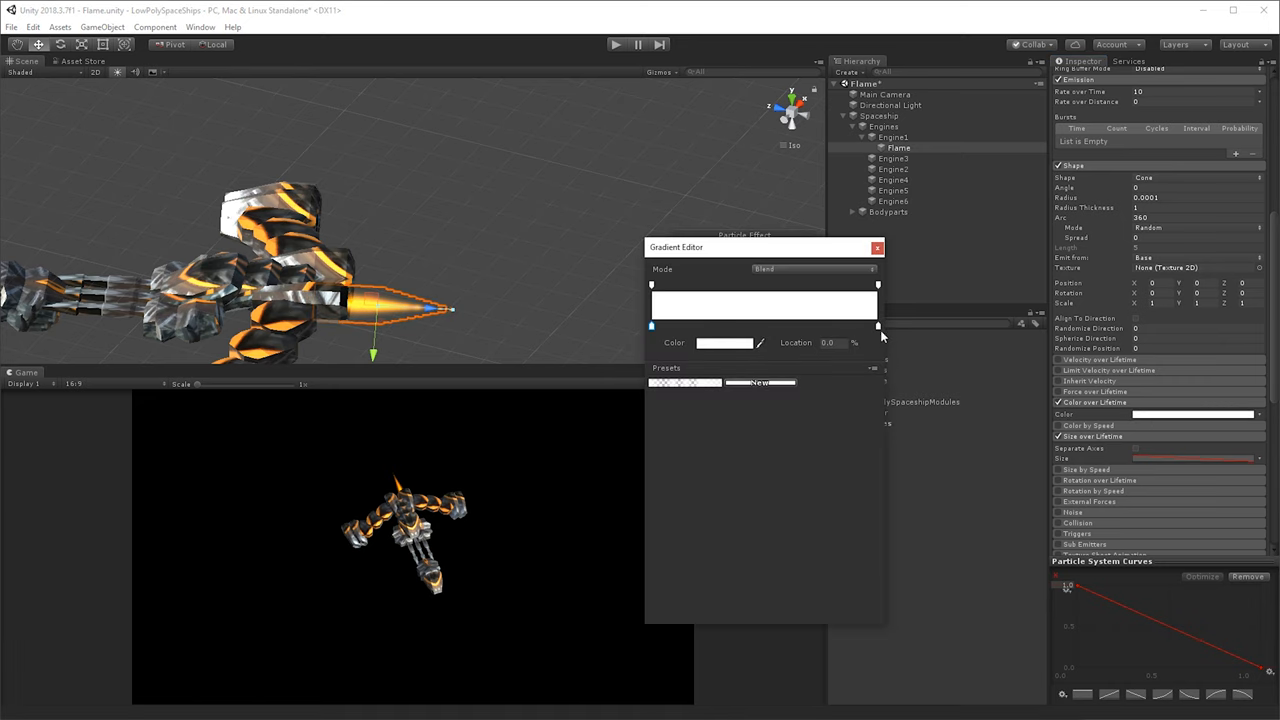
left_click(724, 342)
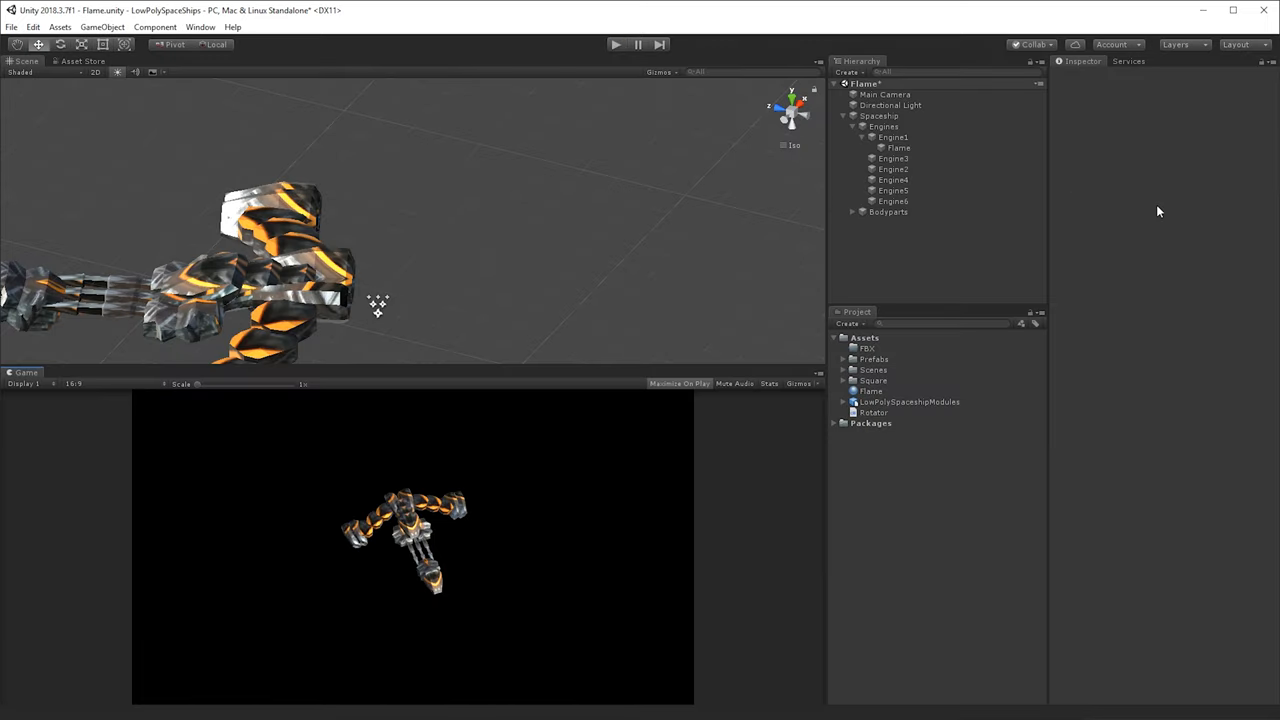
Preview the gradient-tinted flame deselected, then reselect Flame under Engine1 for editing.
left_click(896, 148)
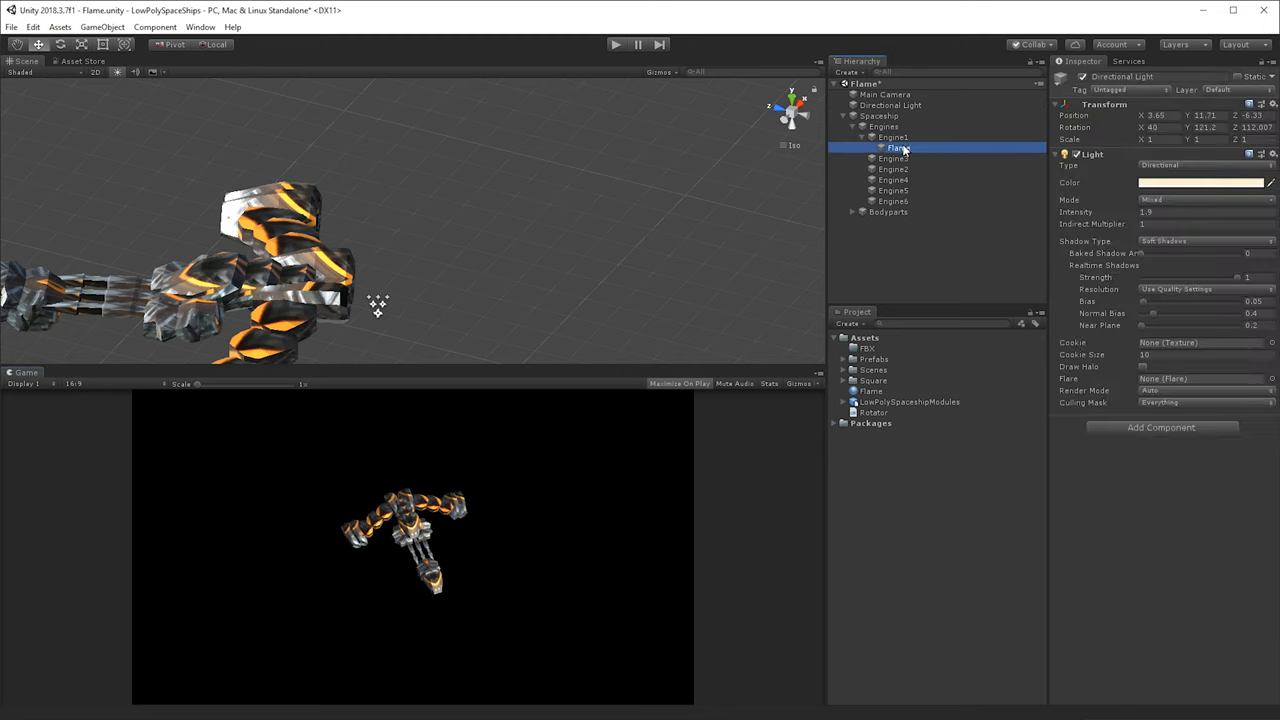
left_click(896, 148)
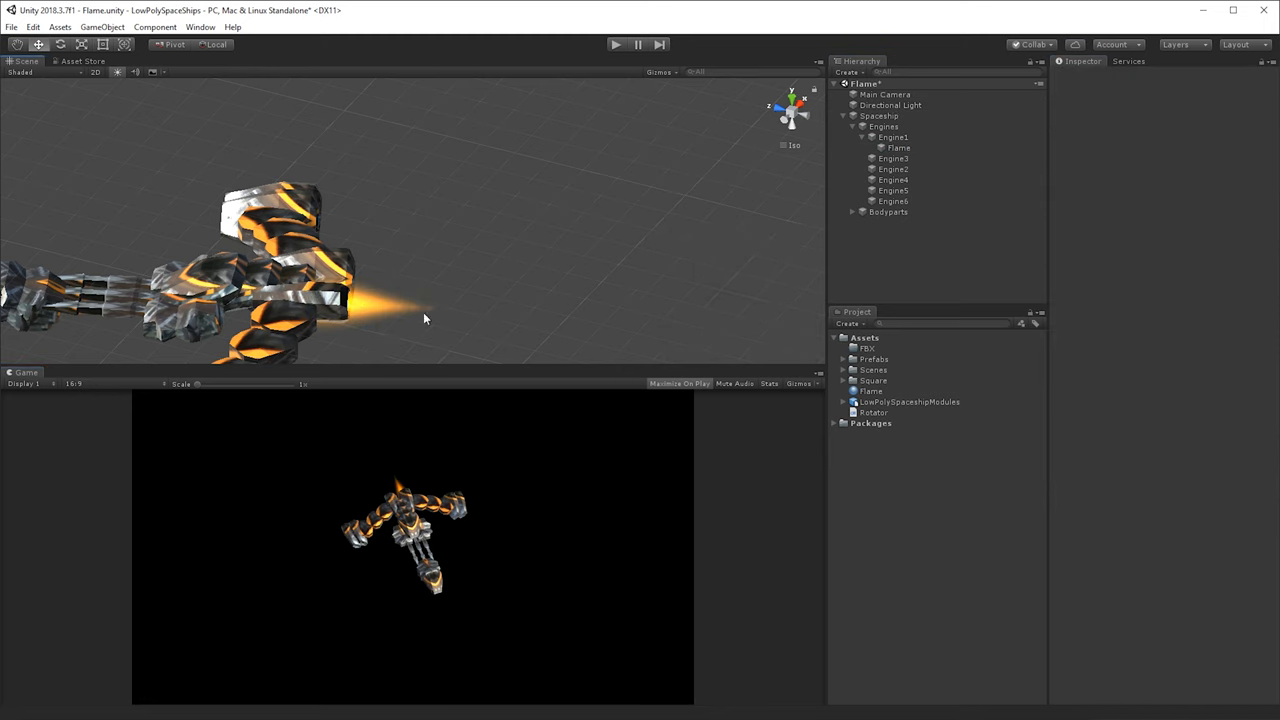
left_click(898, 148)
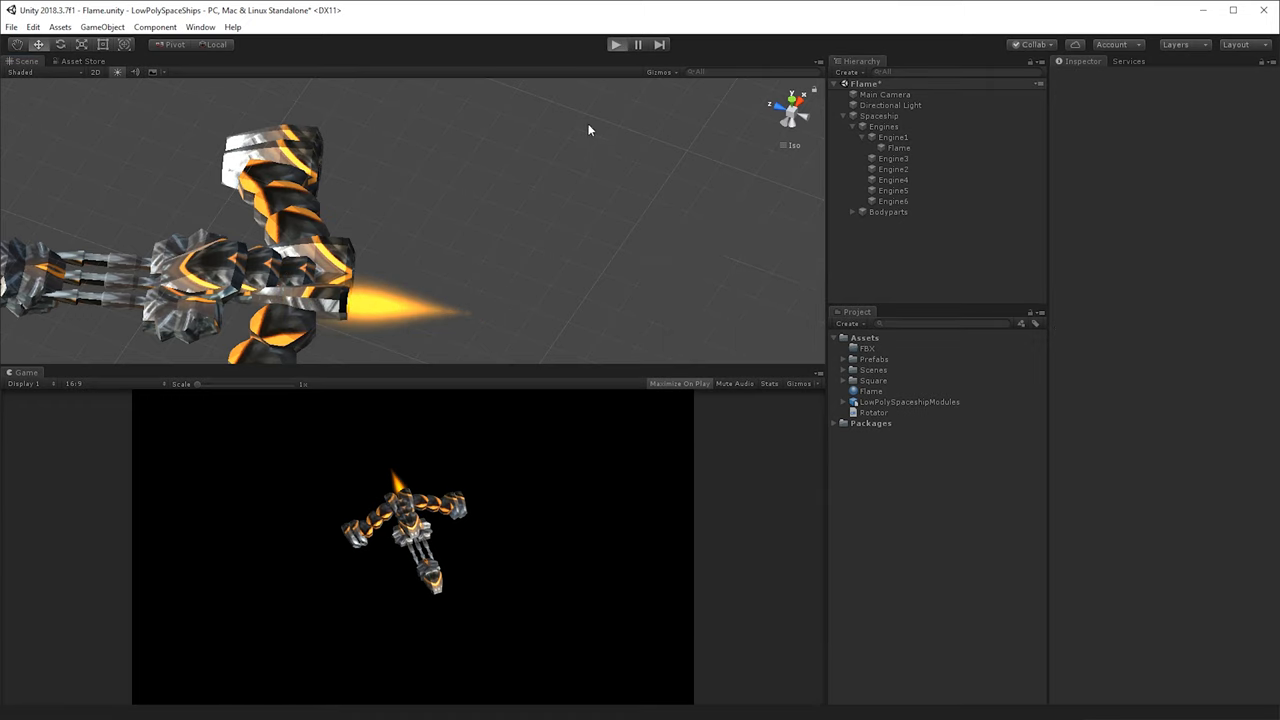
left_click(616, 44)
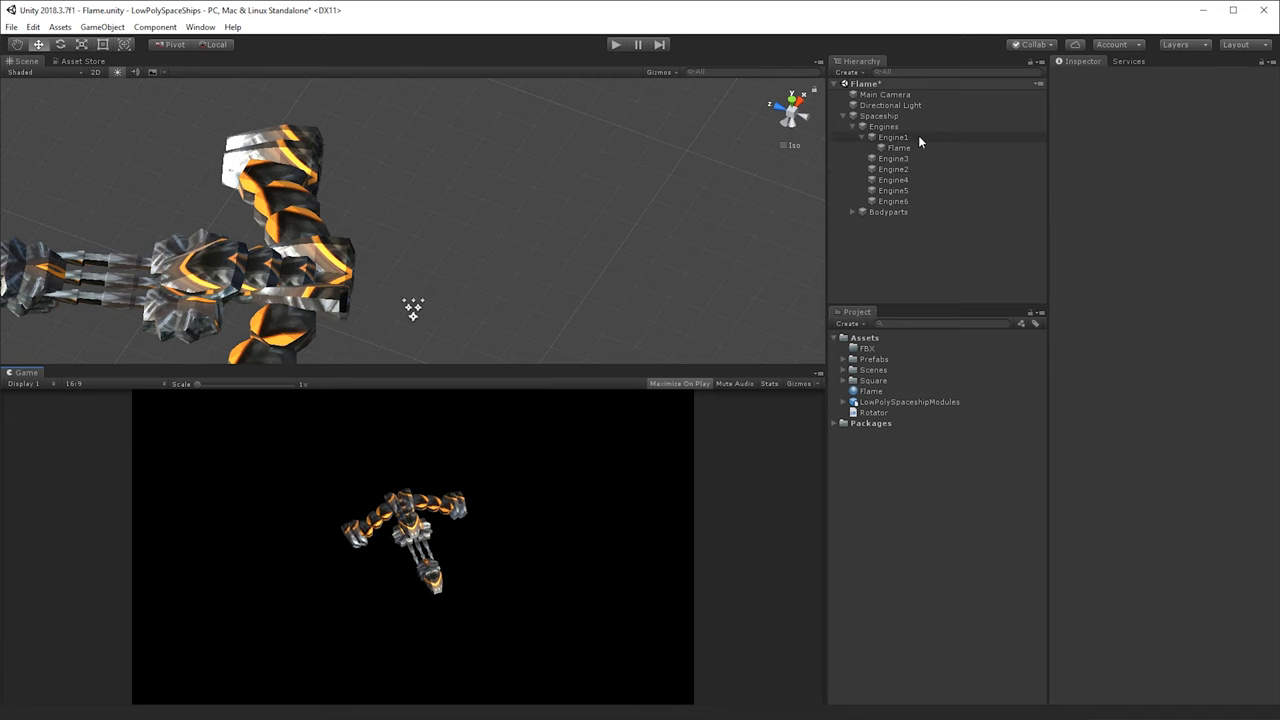
left_click(900, 148)
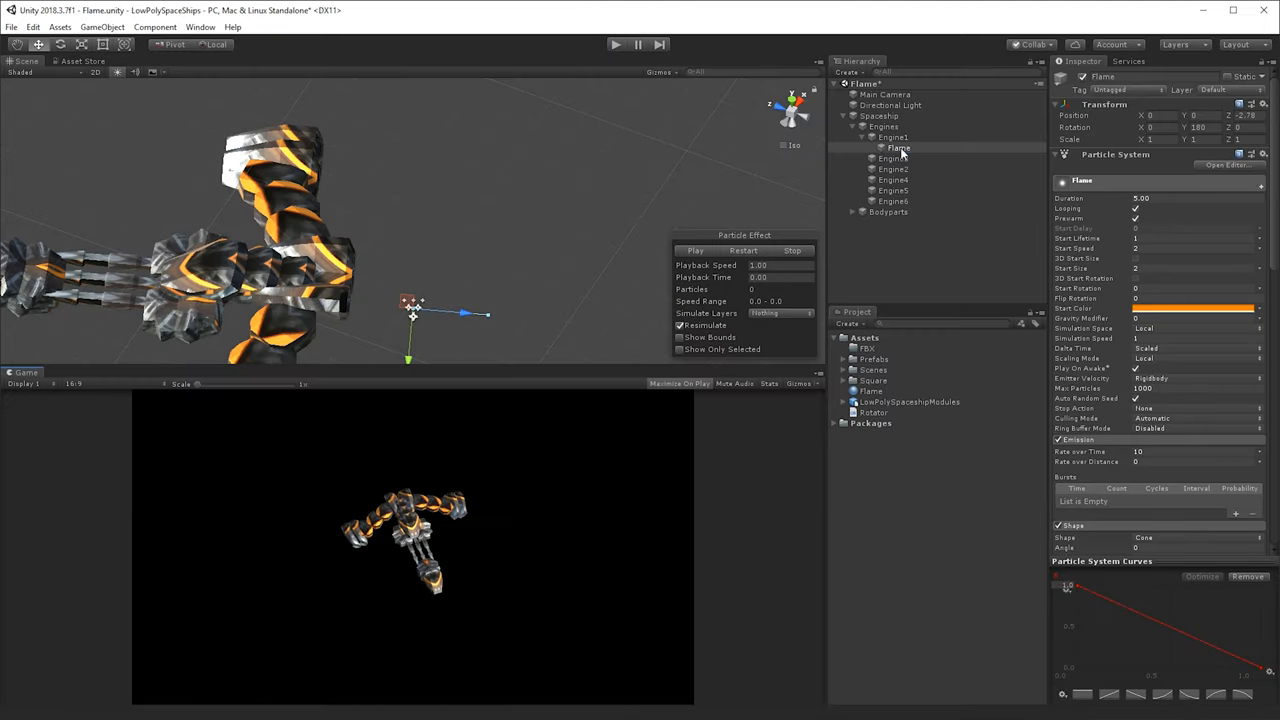
Duplicate the Engine1 Flame and place the first copy under the next engine.
left_click(904, 158)
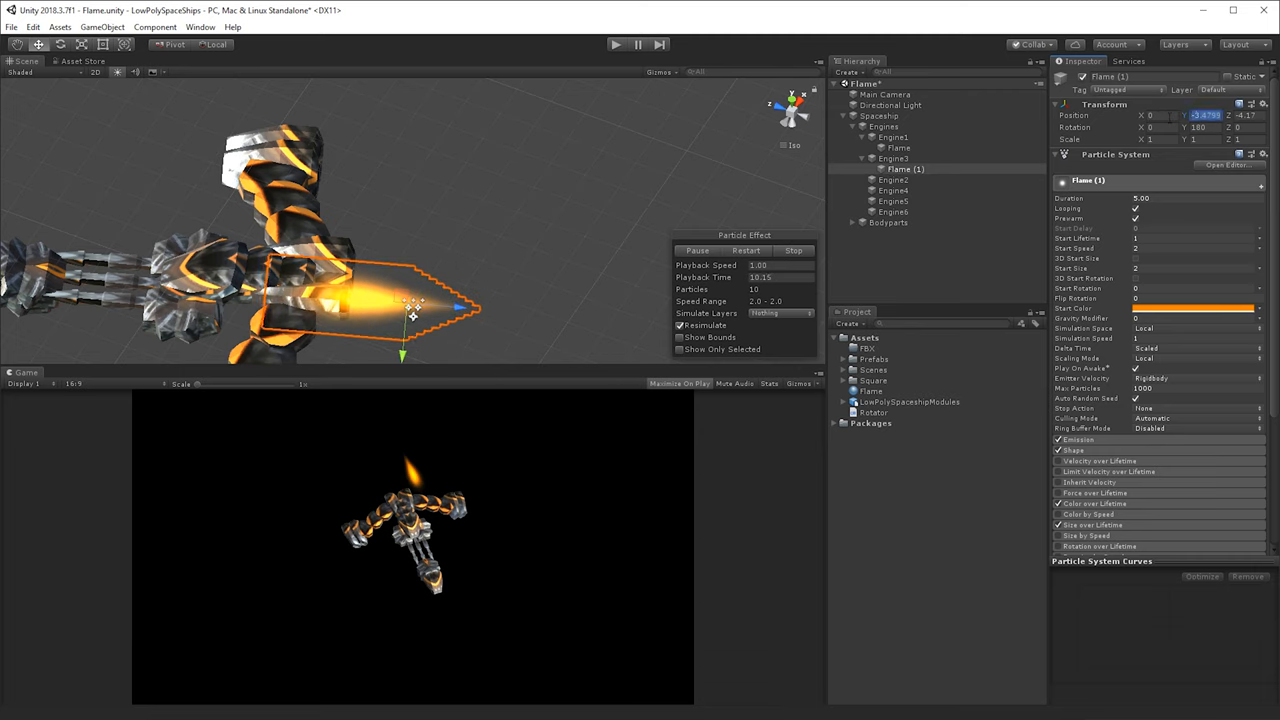
left_click(898, 148)
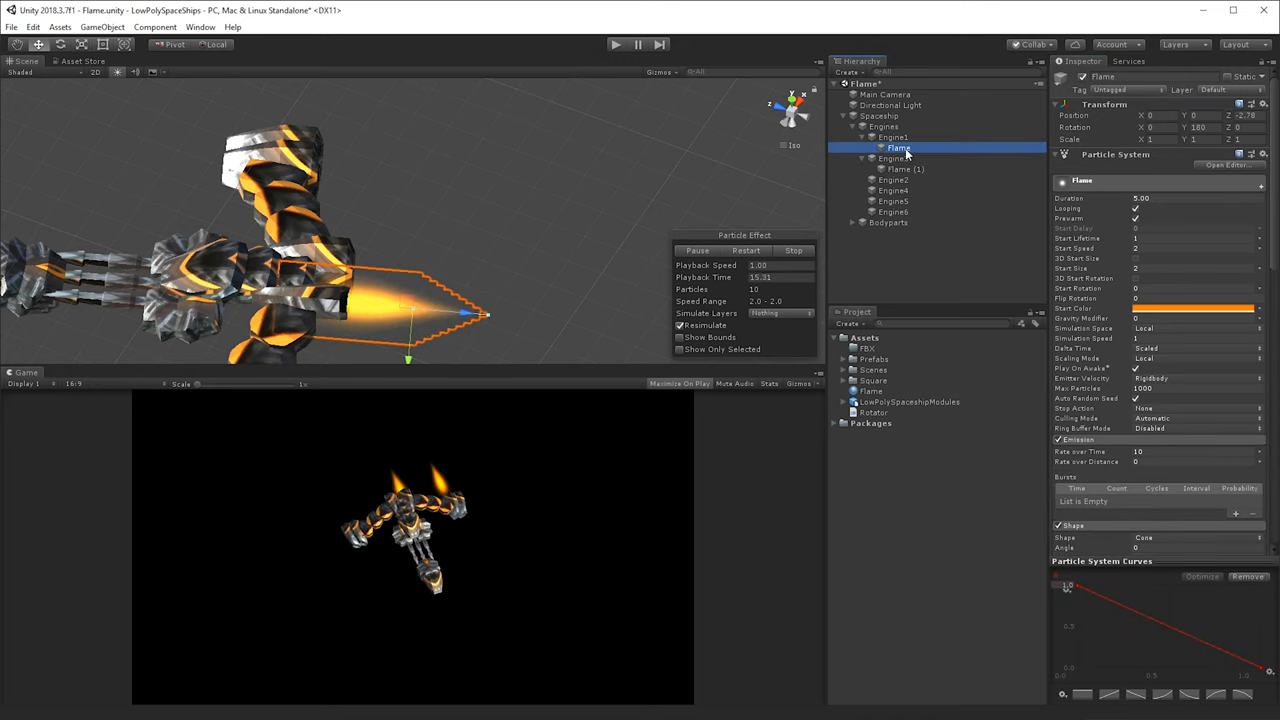
left_click(906, 168)
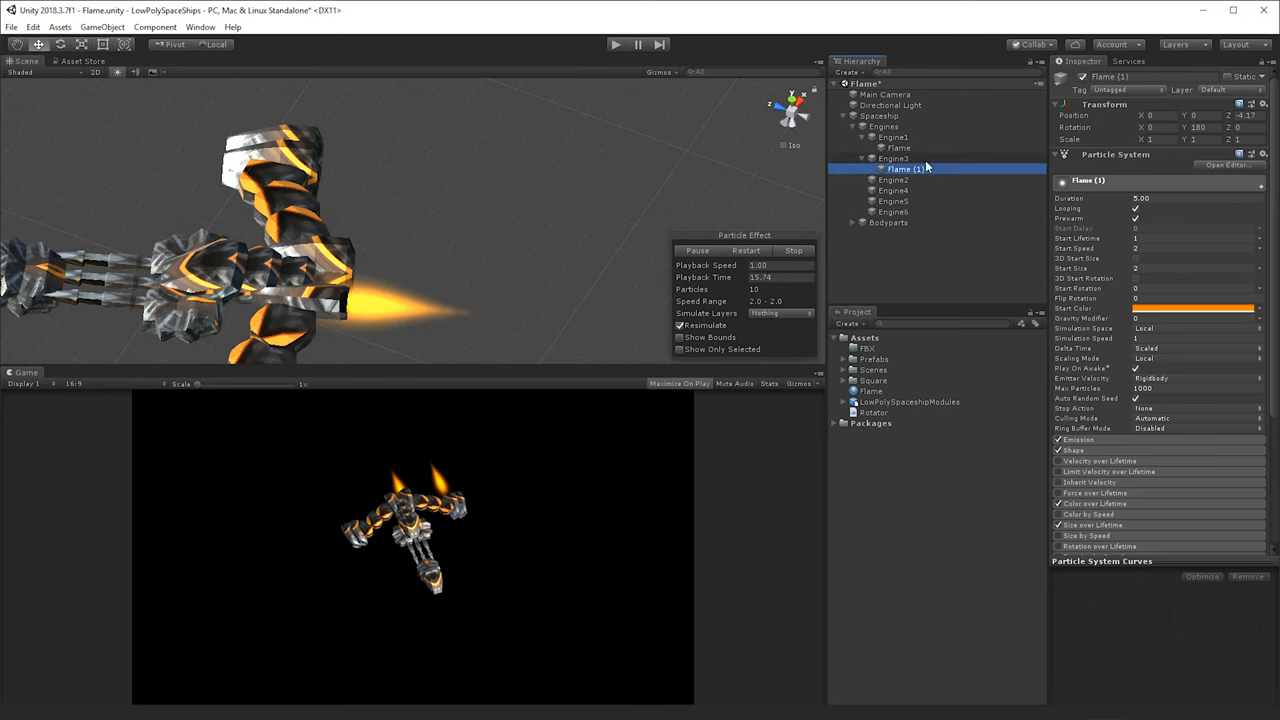
left_click(888, 148)
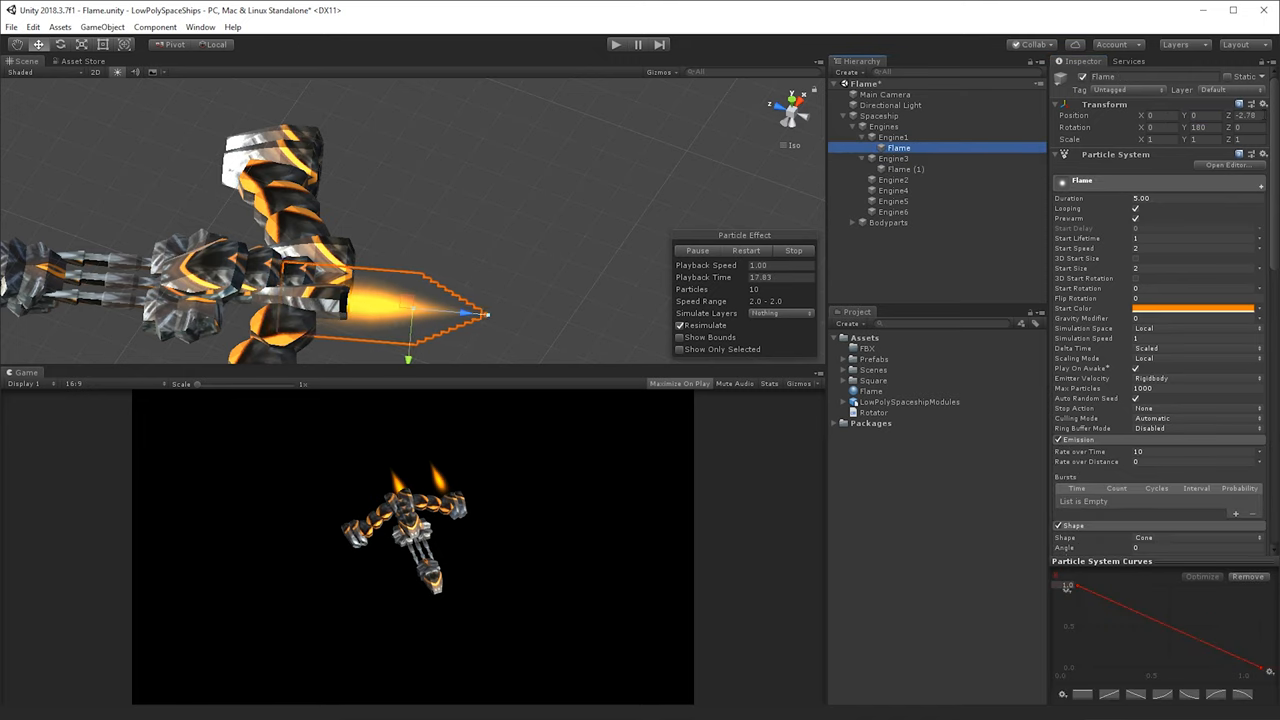
left_click(910, 168)
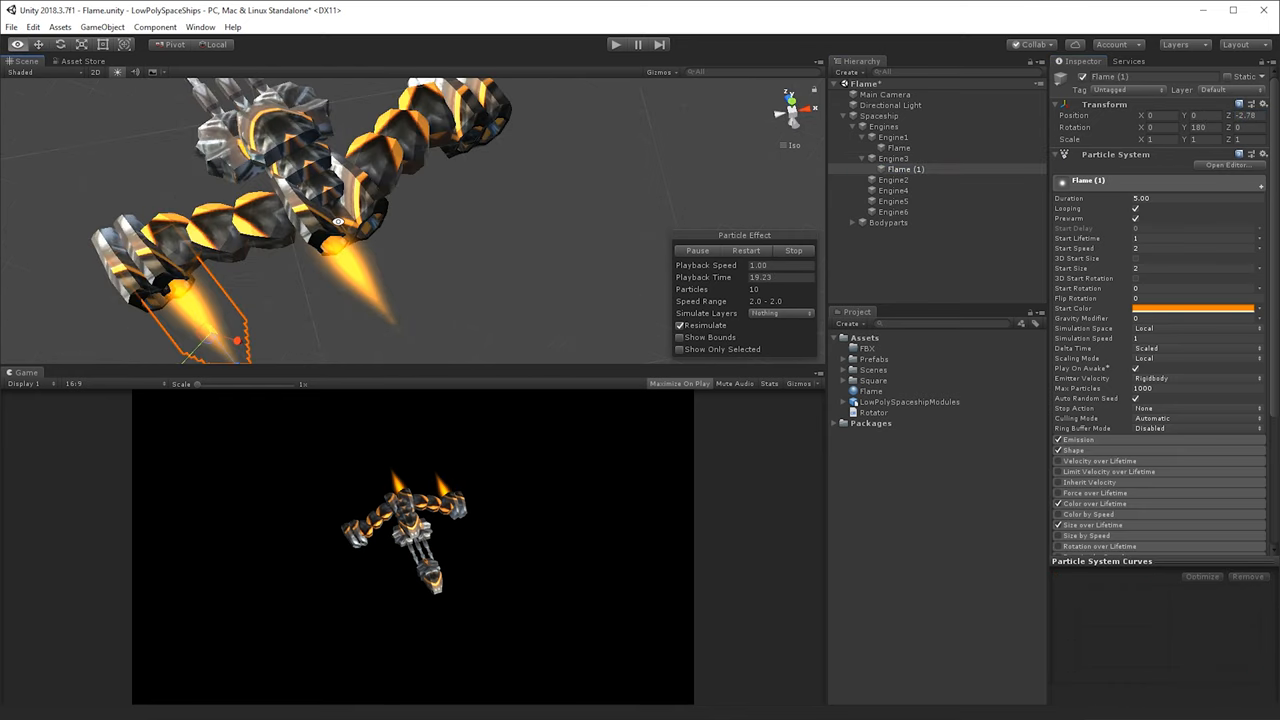
left_click(890, 168)
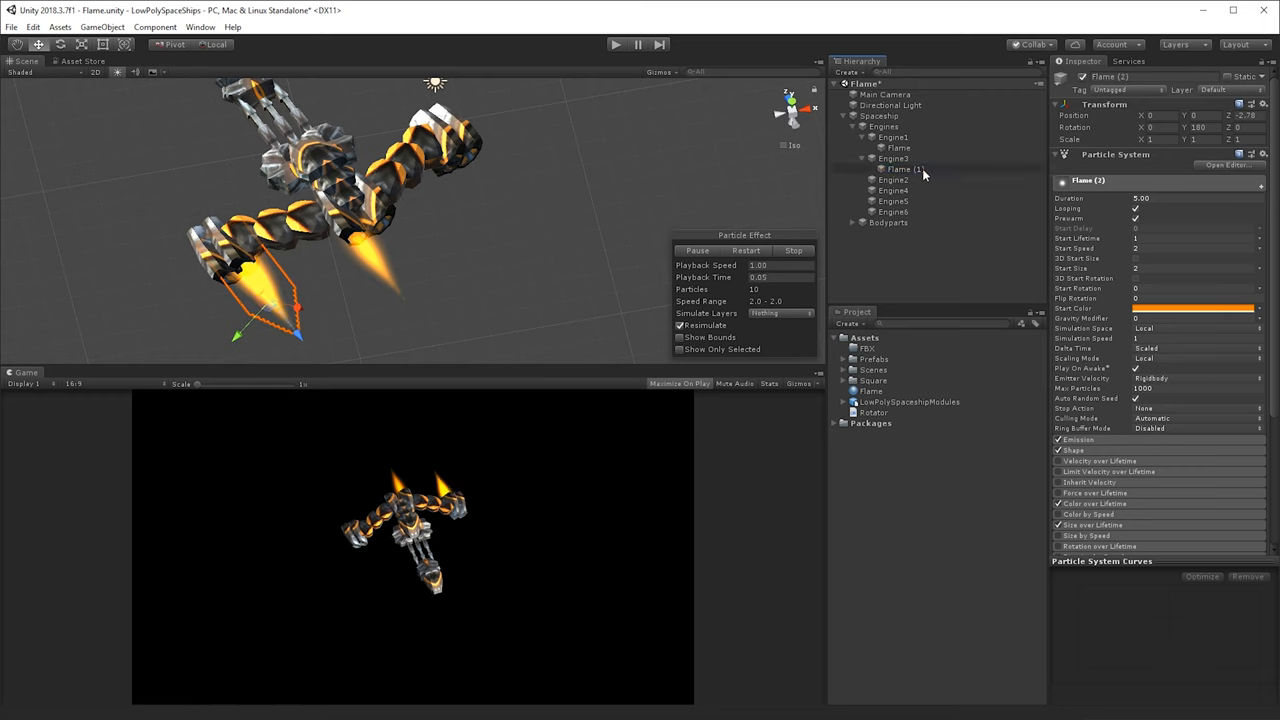
Duplicate and parent further Flame copies so each remaining engine has its own flame.
left_click(888, 190)
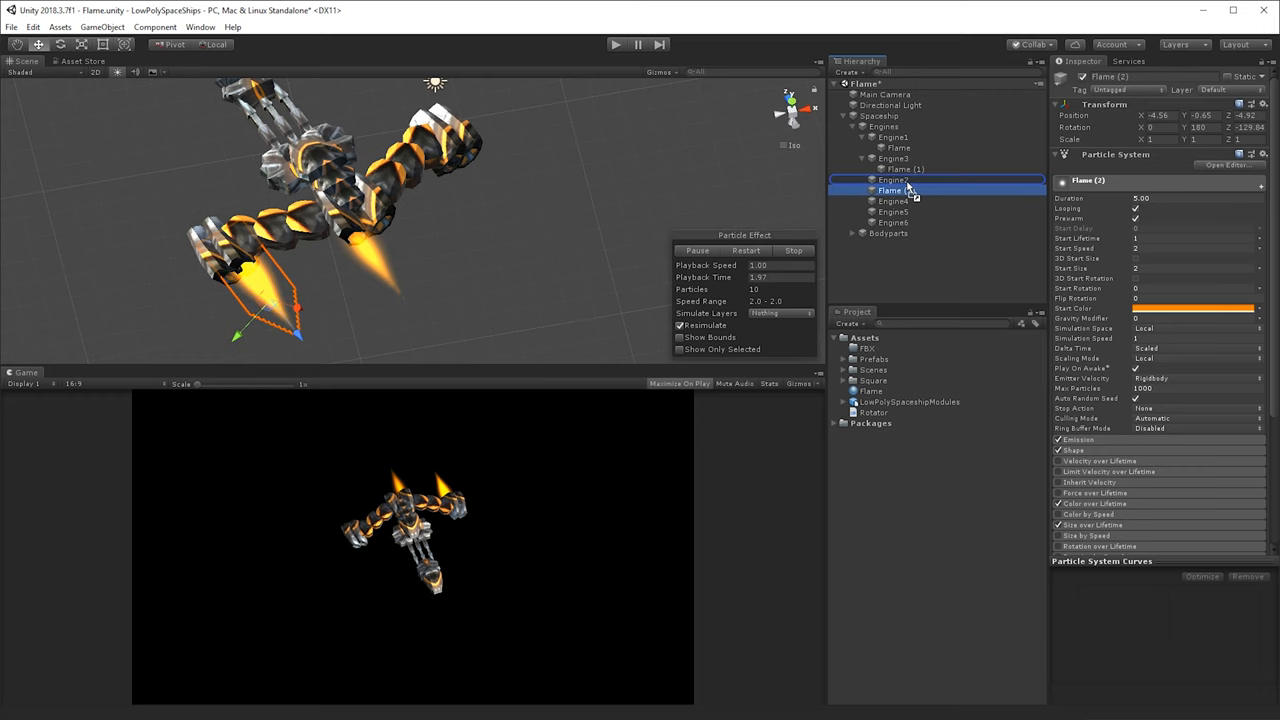
left_click(890, 190)
type("-2.78")
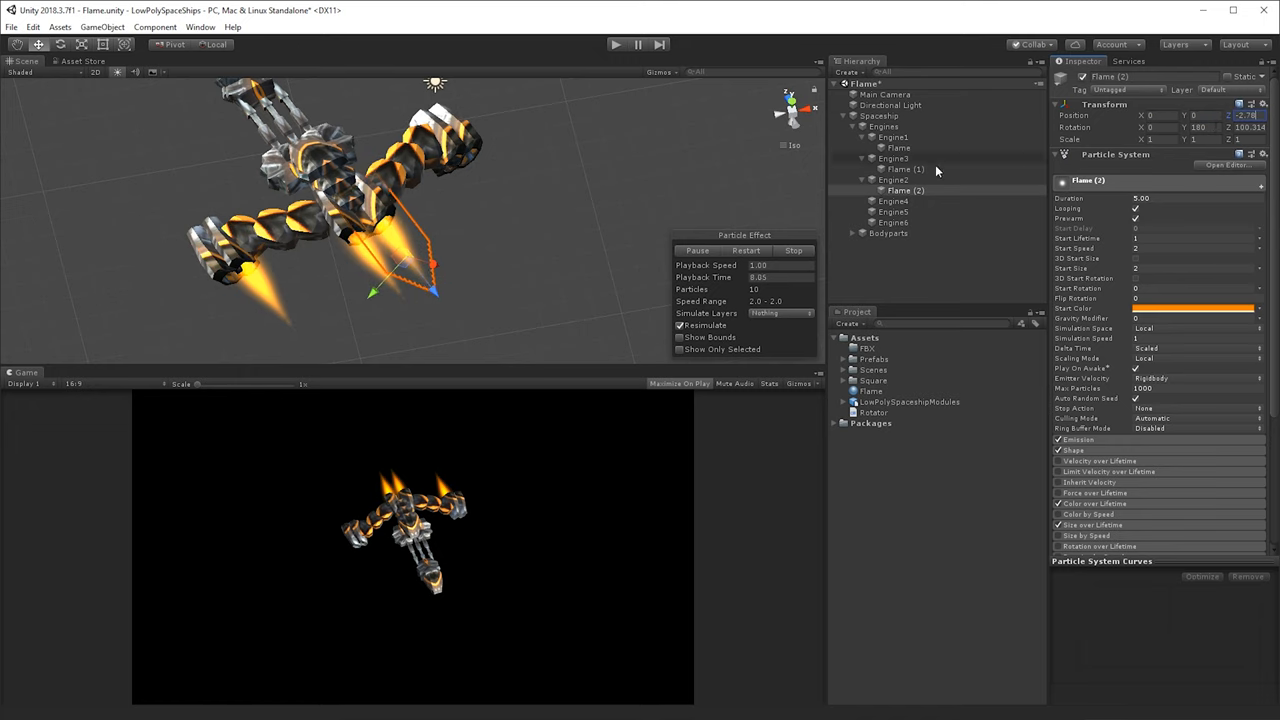
left_click(904, 190)
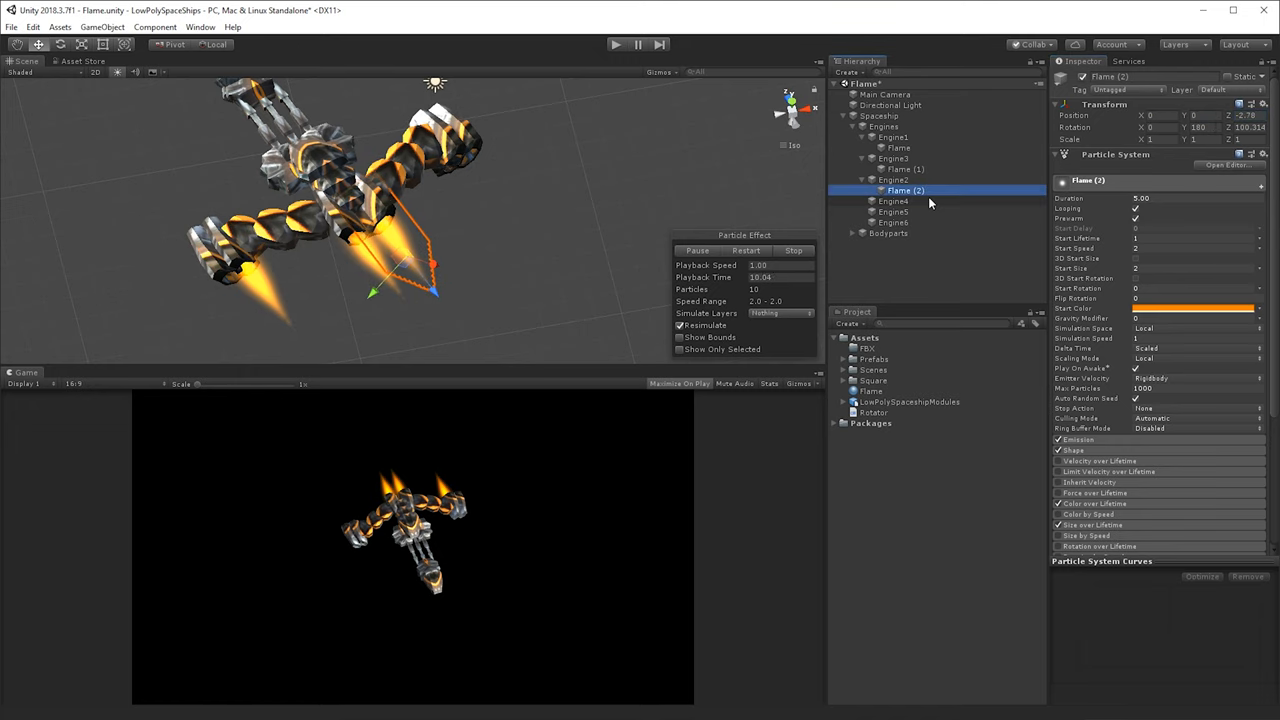
left_click(902, 212)
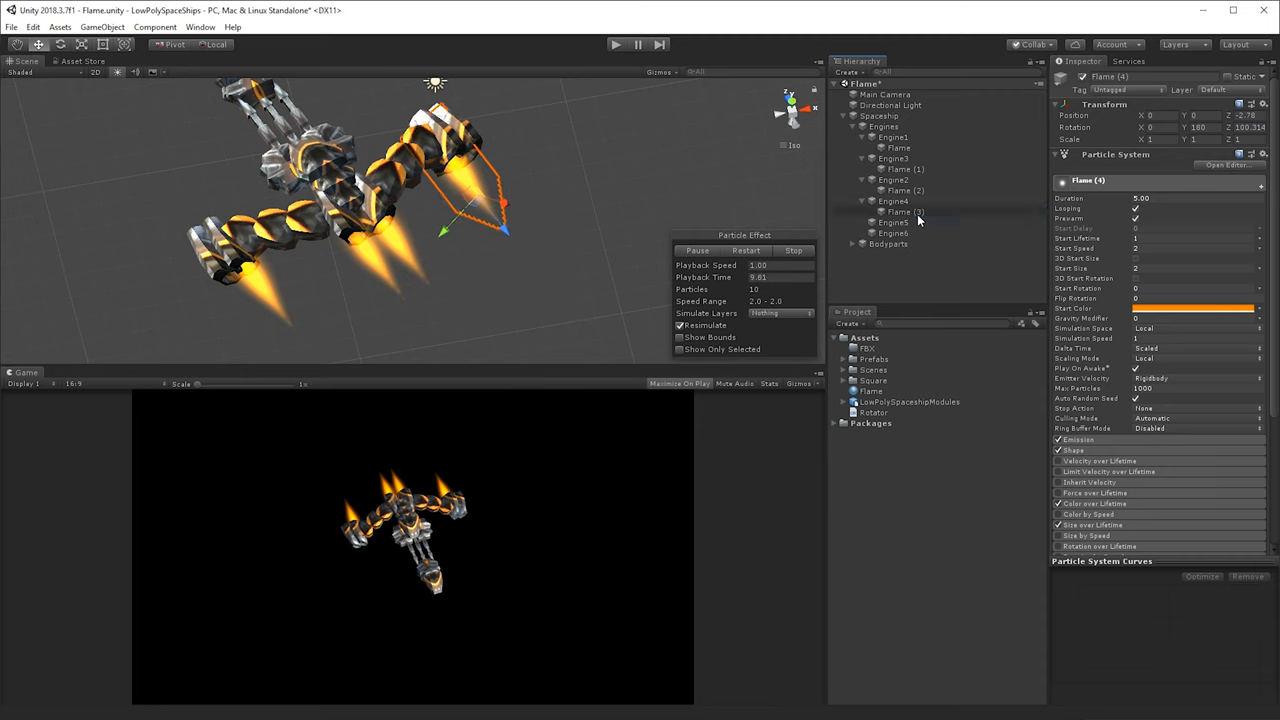
left_click(884, 232)
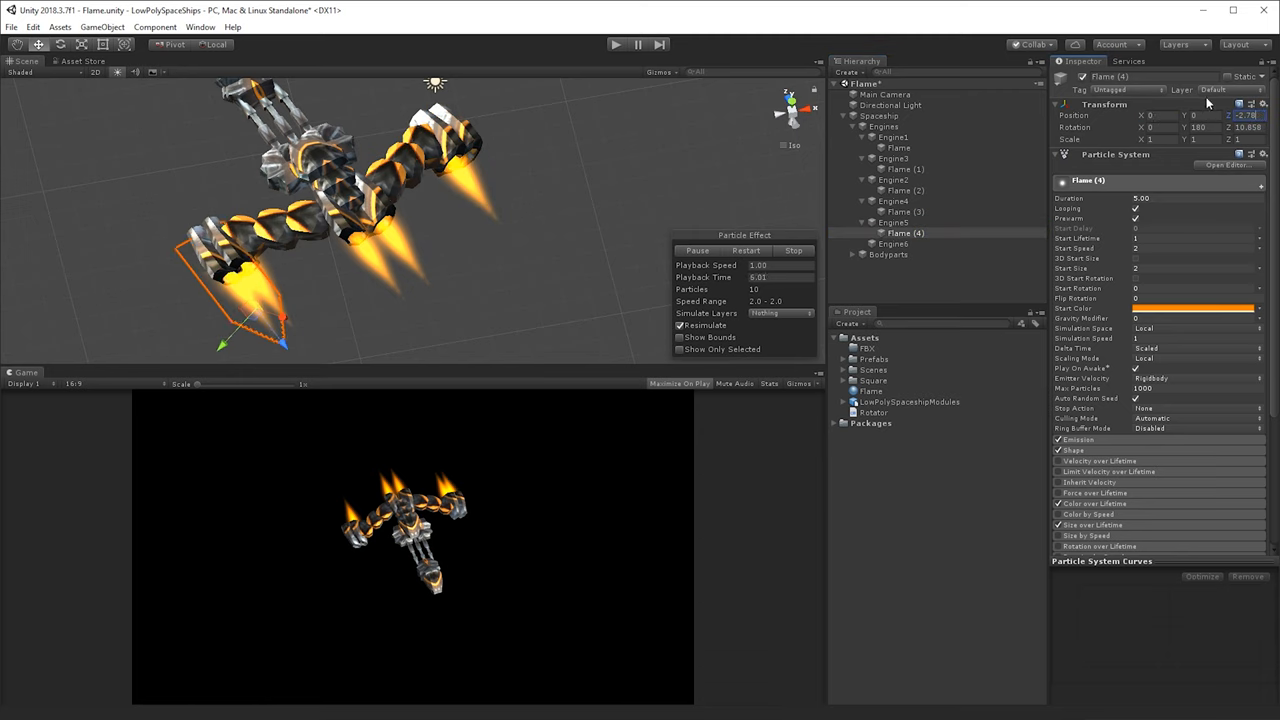
left_click(896, 244)
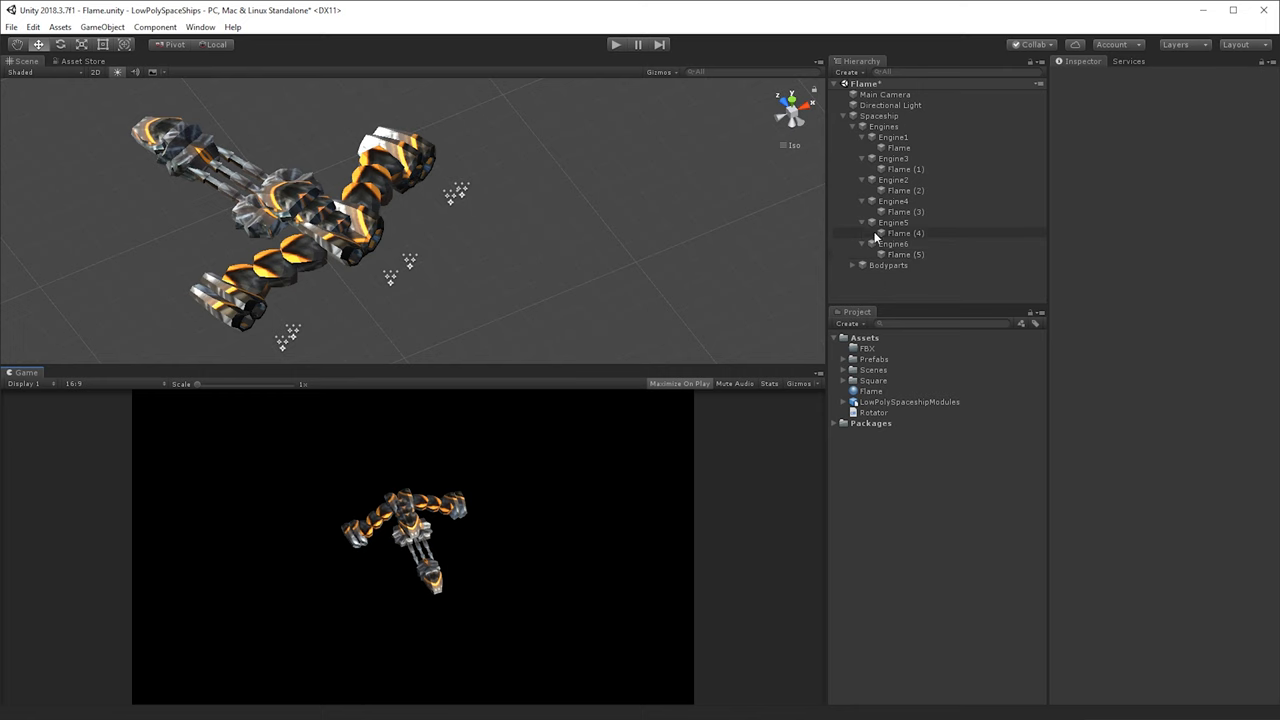
left_click(900, 148)
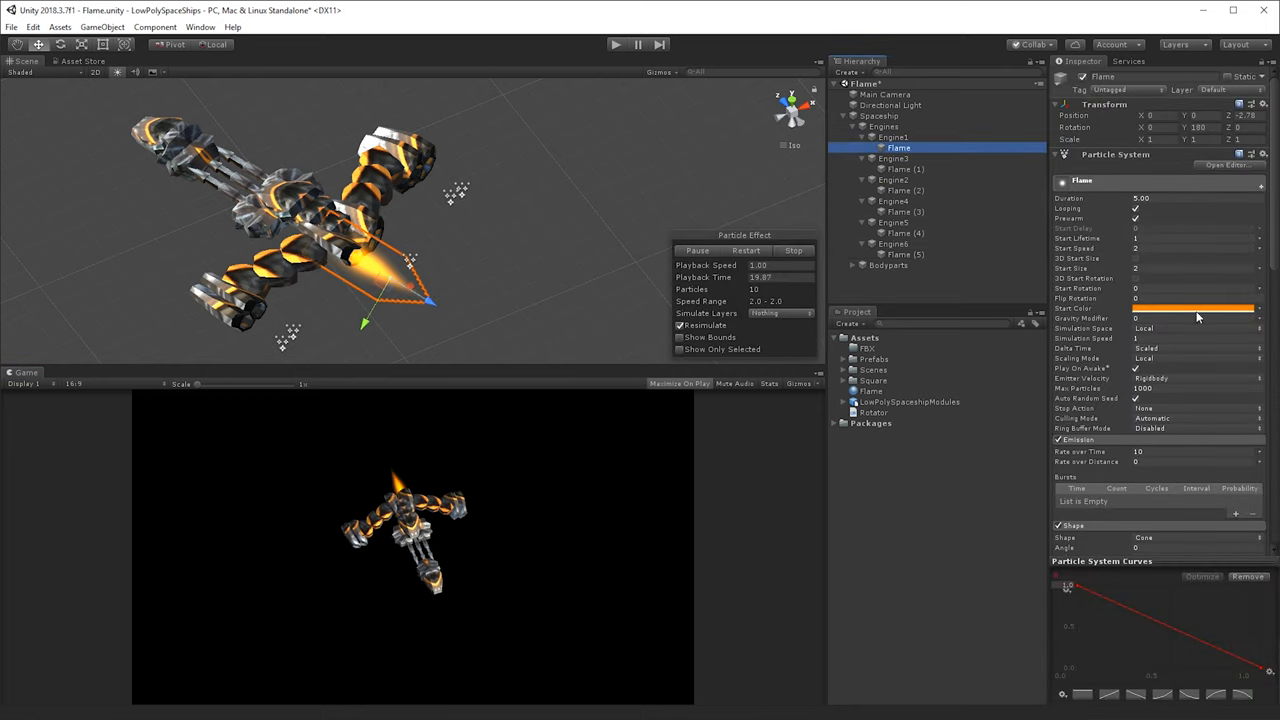
left_click(1196, 308)
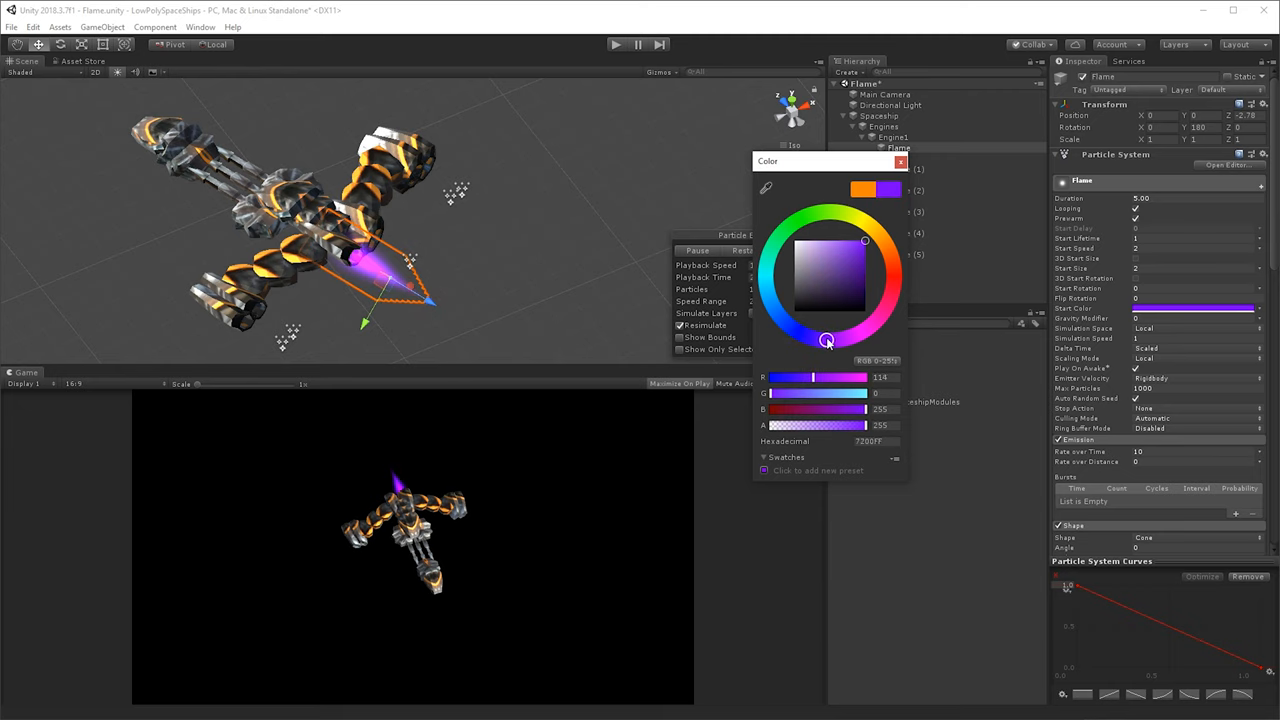
left_click_drag(826, 340, 852, 336)
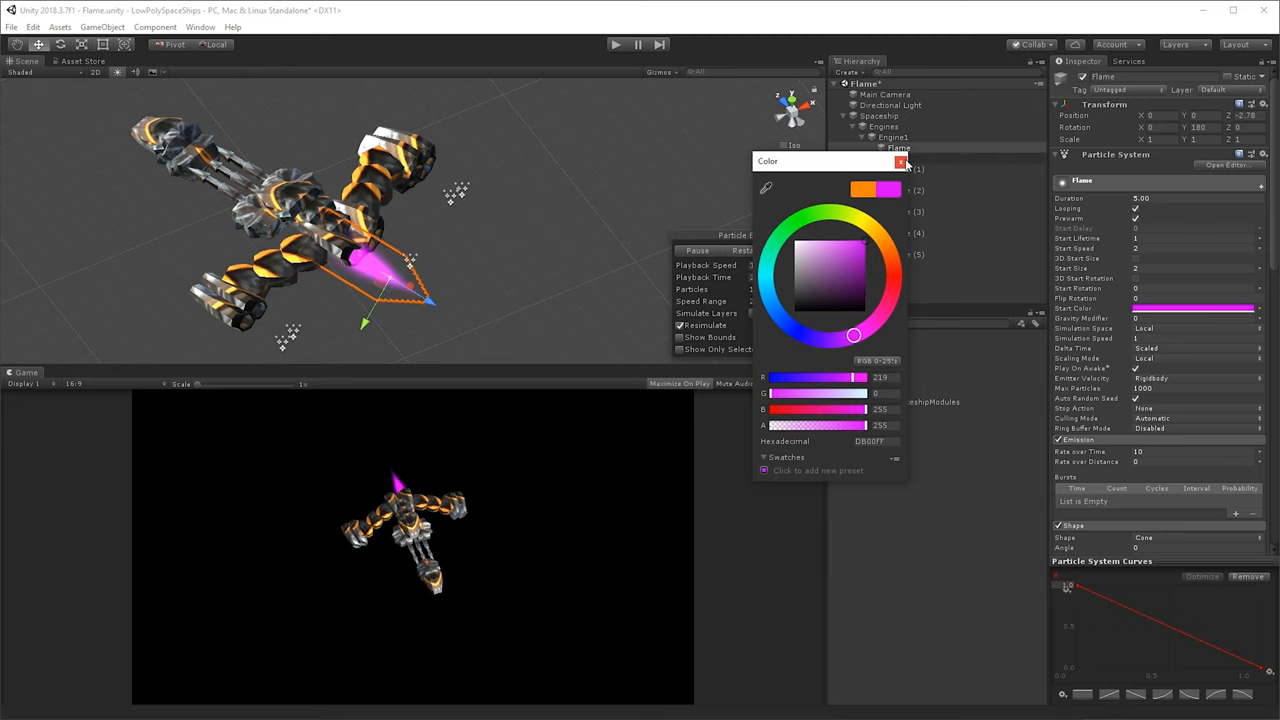
mouse_move(404, 316)
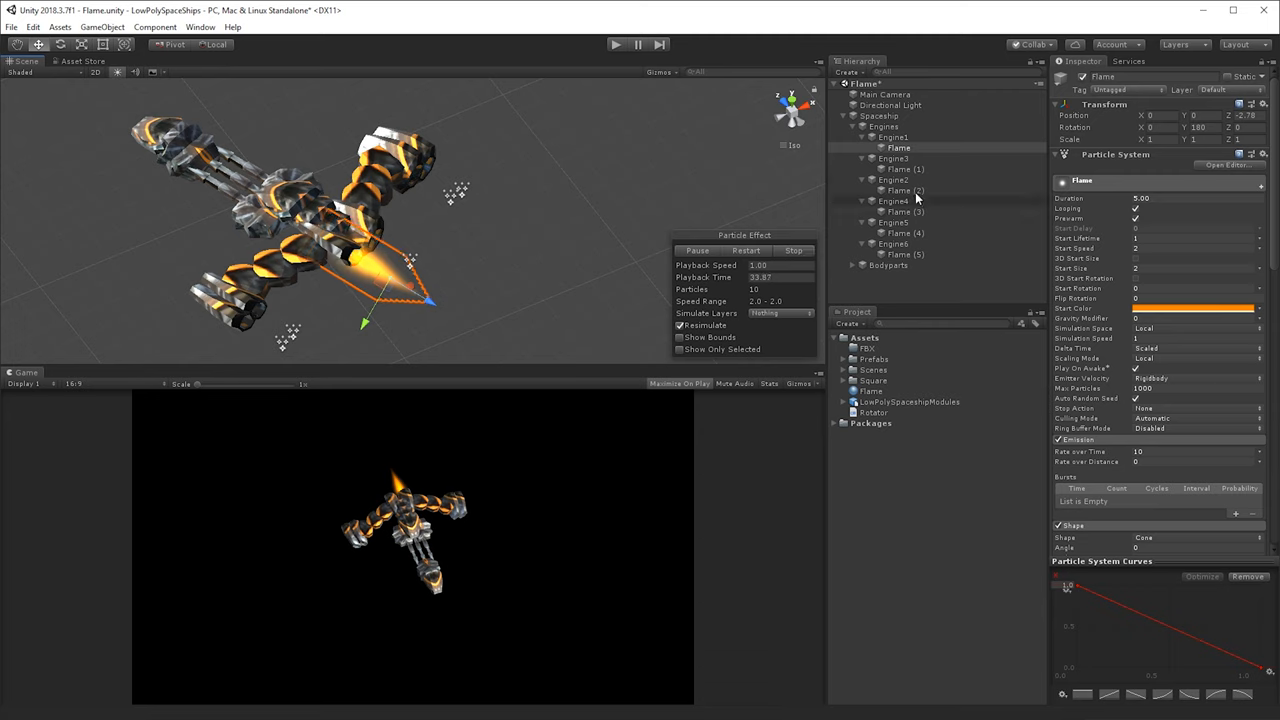
Set the Flame material's Color Mode to Additive and warm its Albedo HDR tint for white-cored glow.
left_click(872, 390)
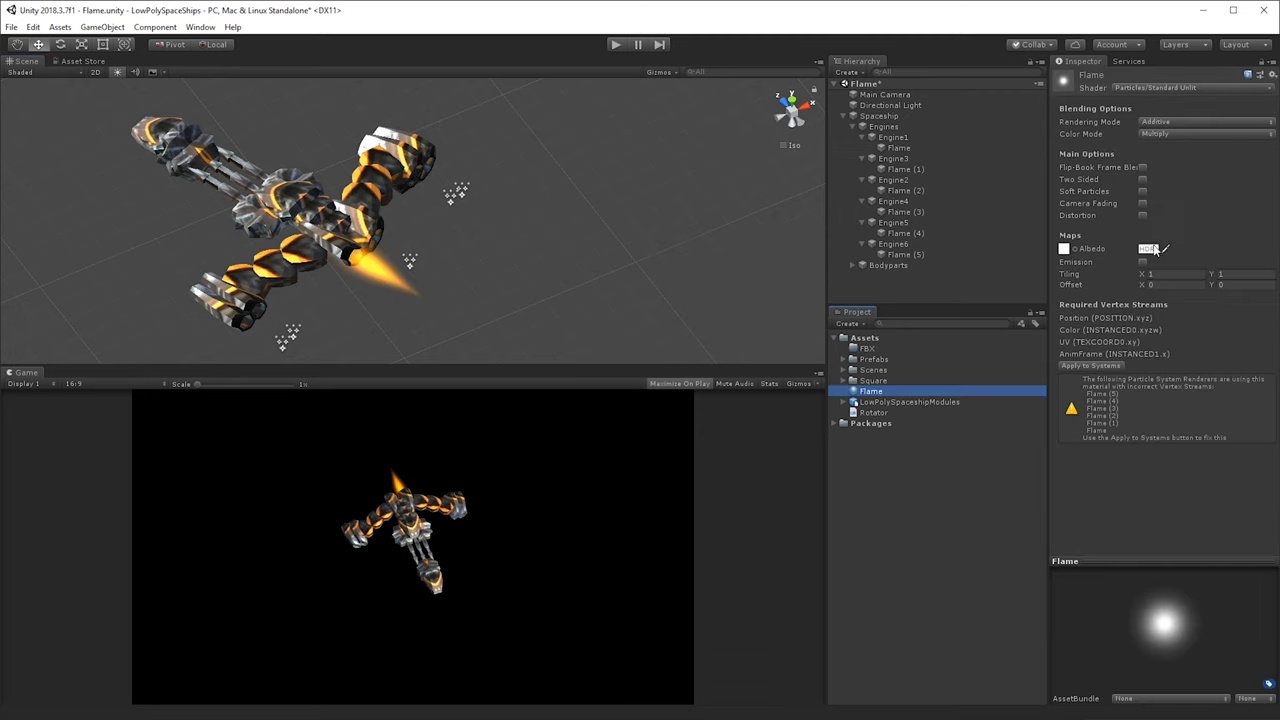
left_click(1190, 132)
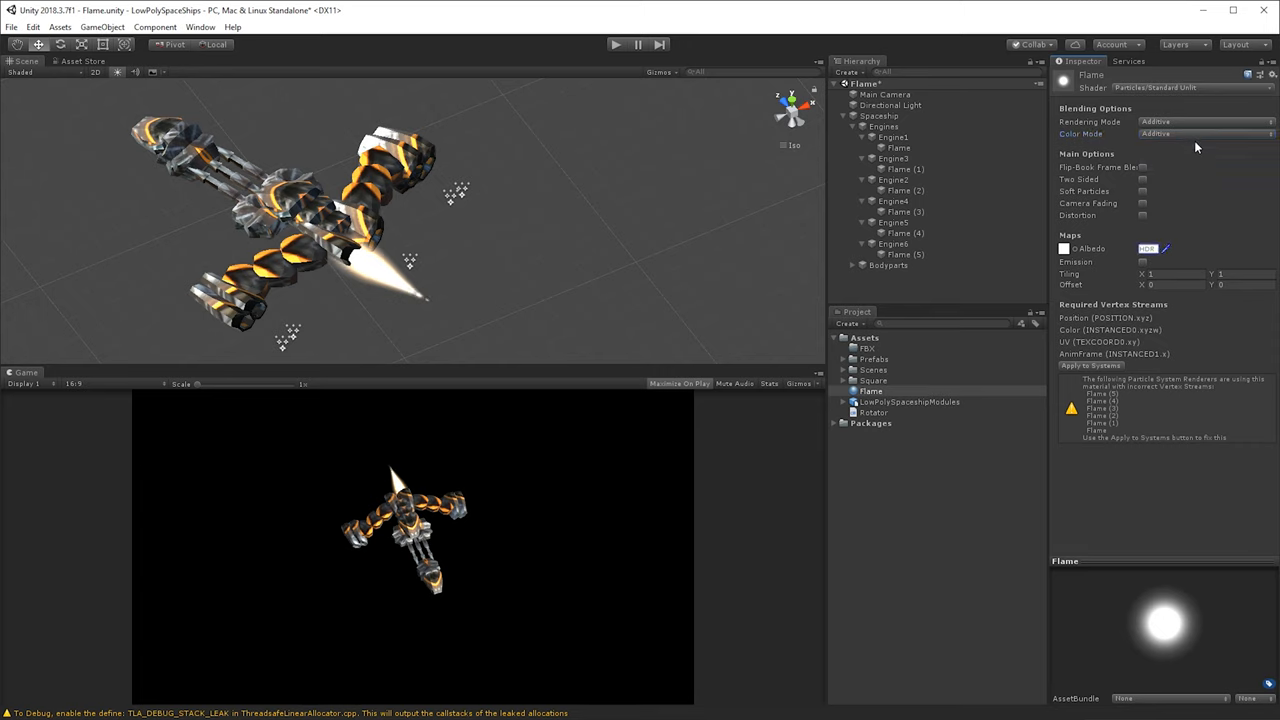
left_click(1144, 248)
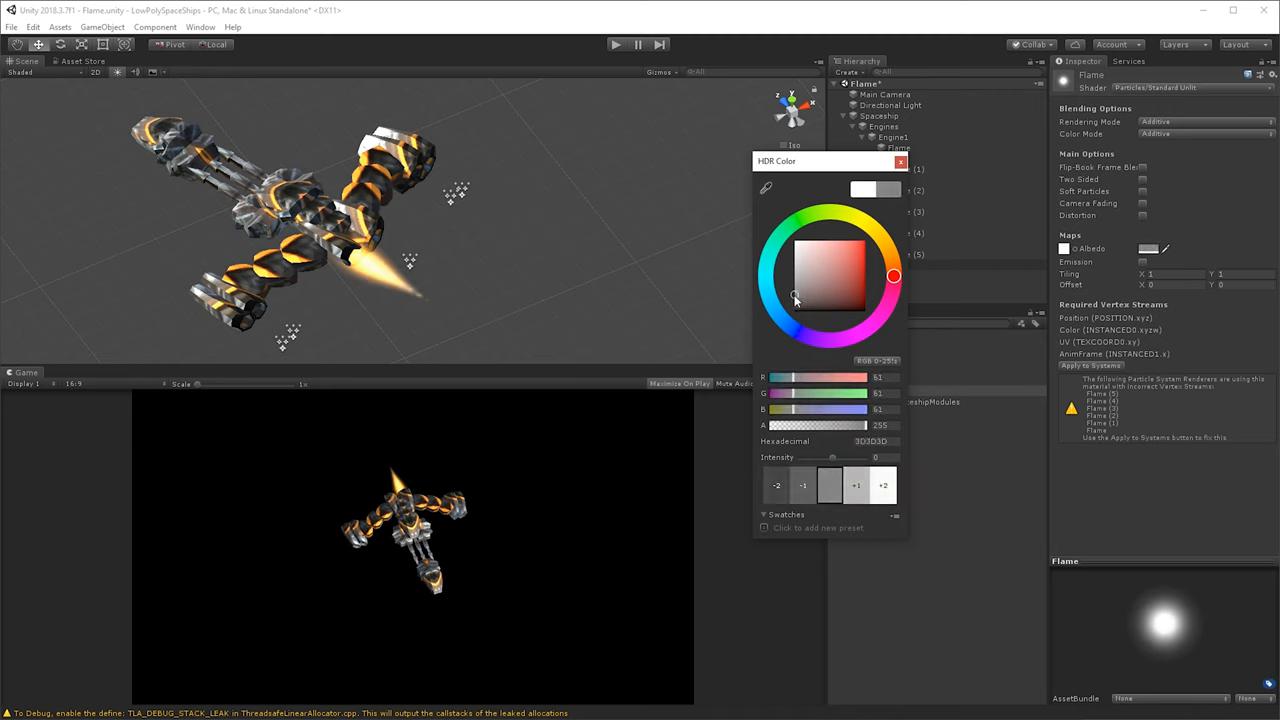
left_click_drag(796, 296, 796, 290)
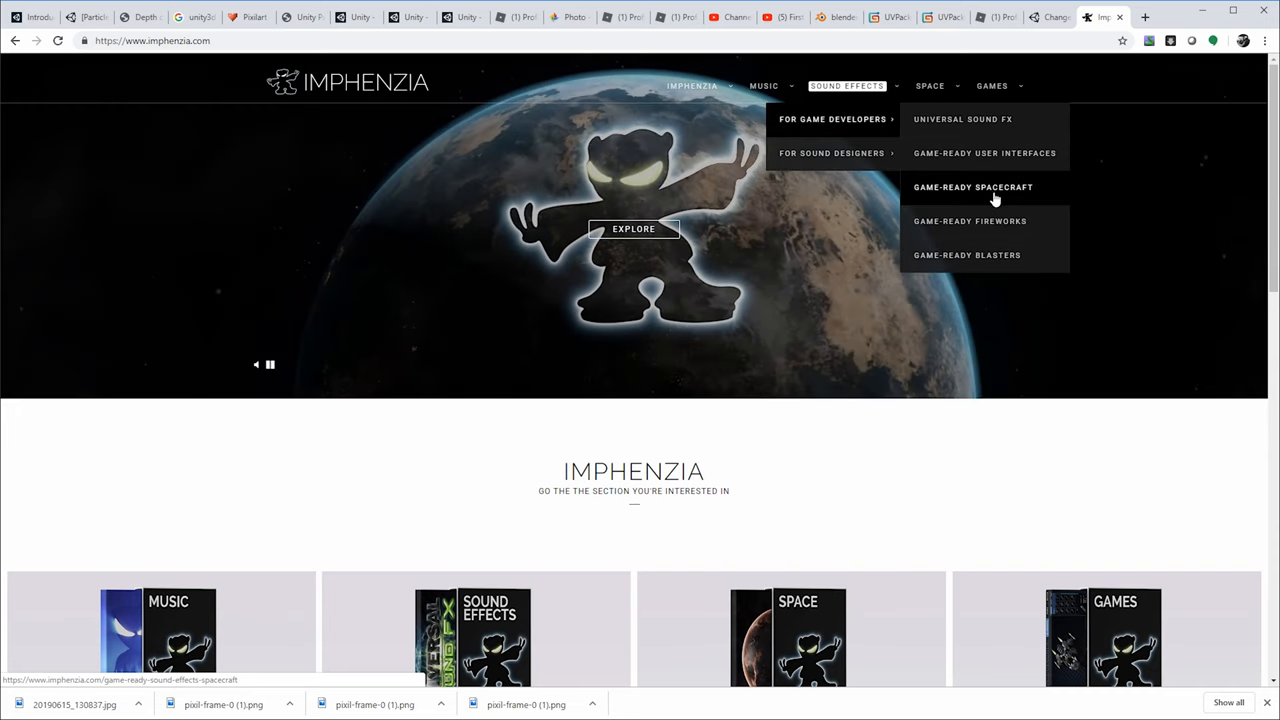
Go to the Game-Ready Spacecraft sound pack page and jump to its Preview videos section.
left_click(972, 188)
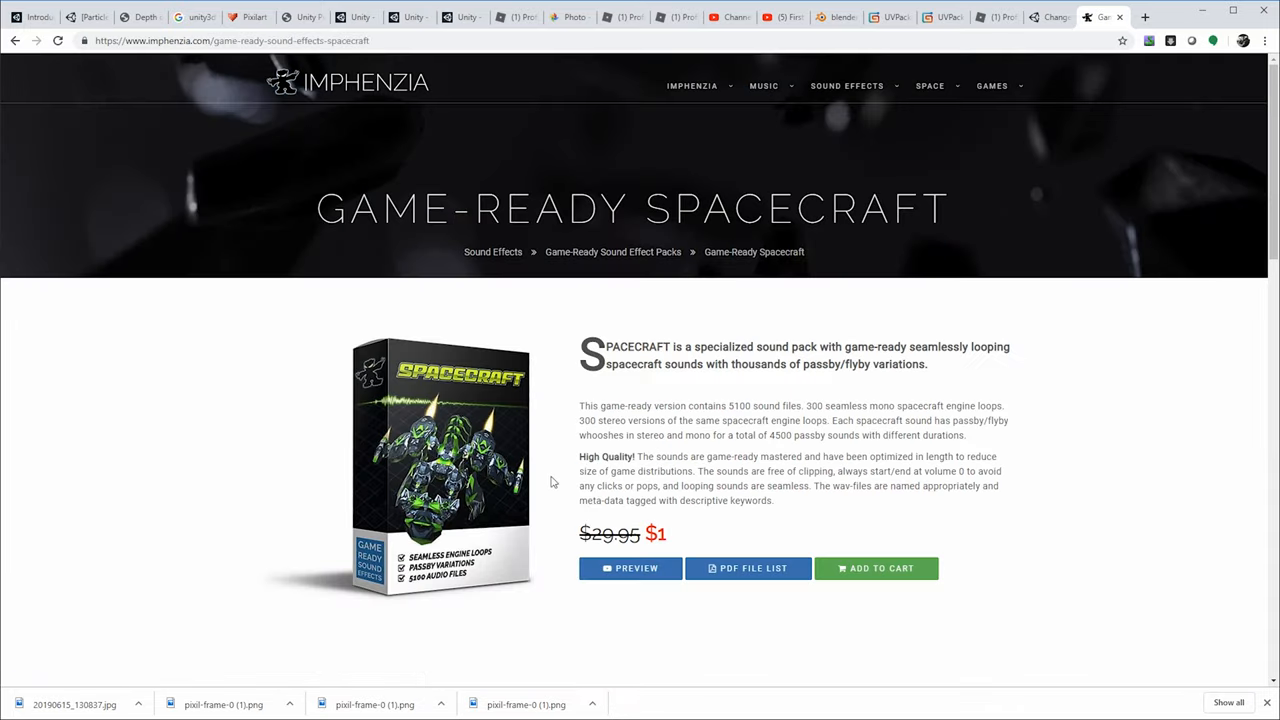
scroll("down", 3)
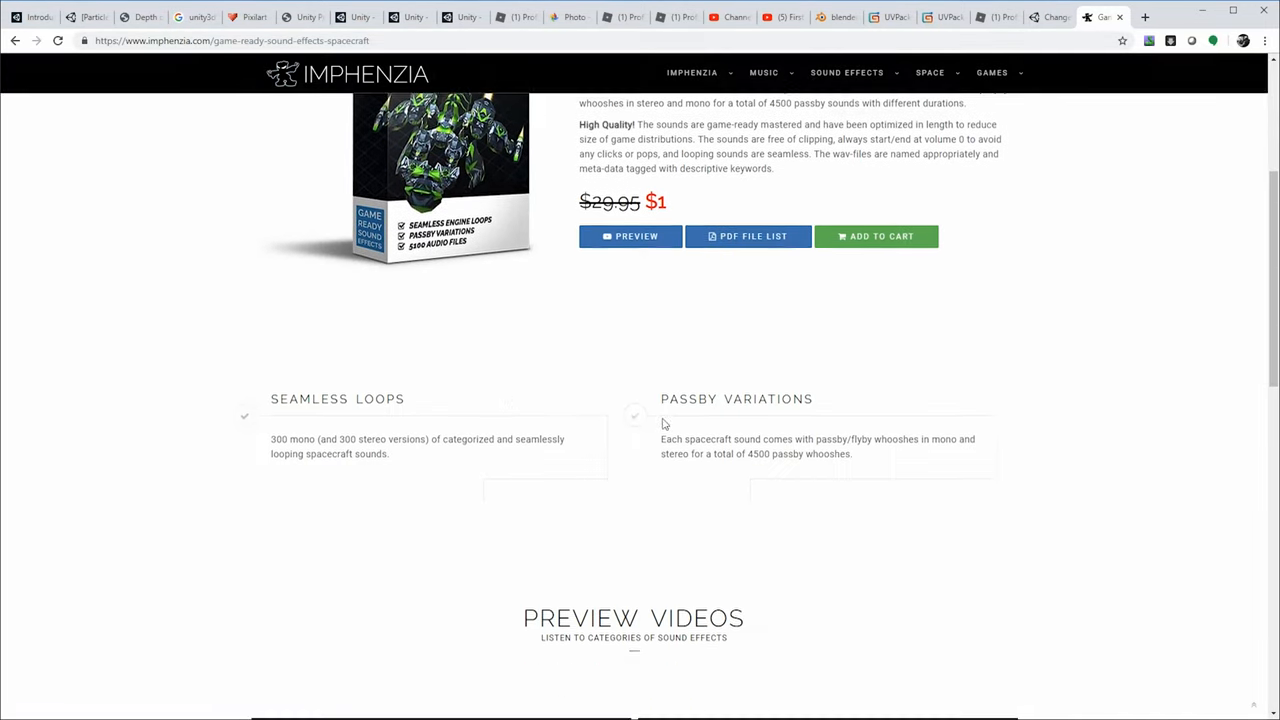
scroll("up", 3)
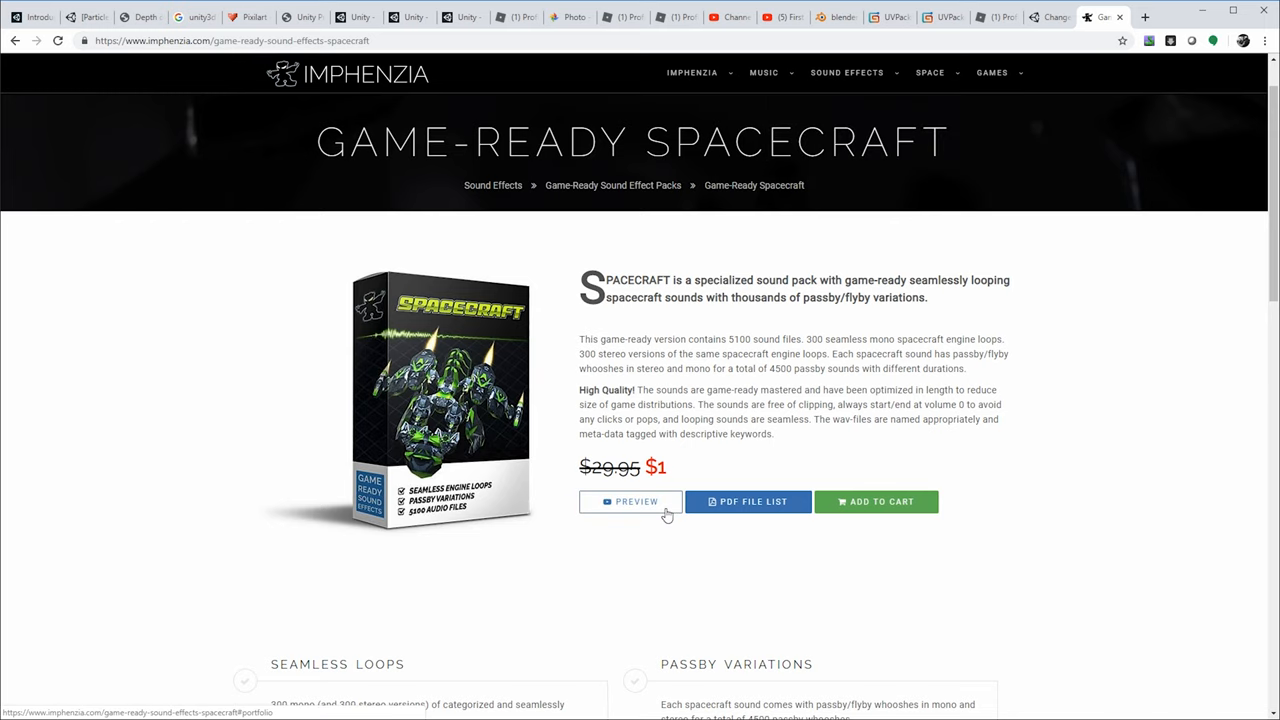
left_click(632, 502)
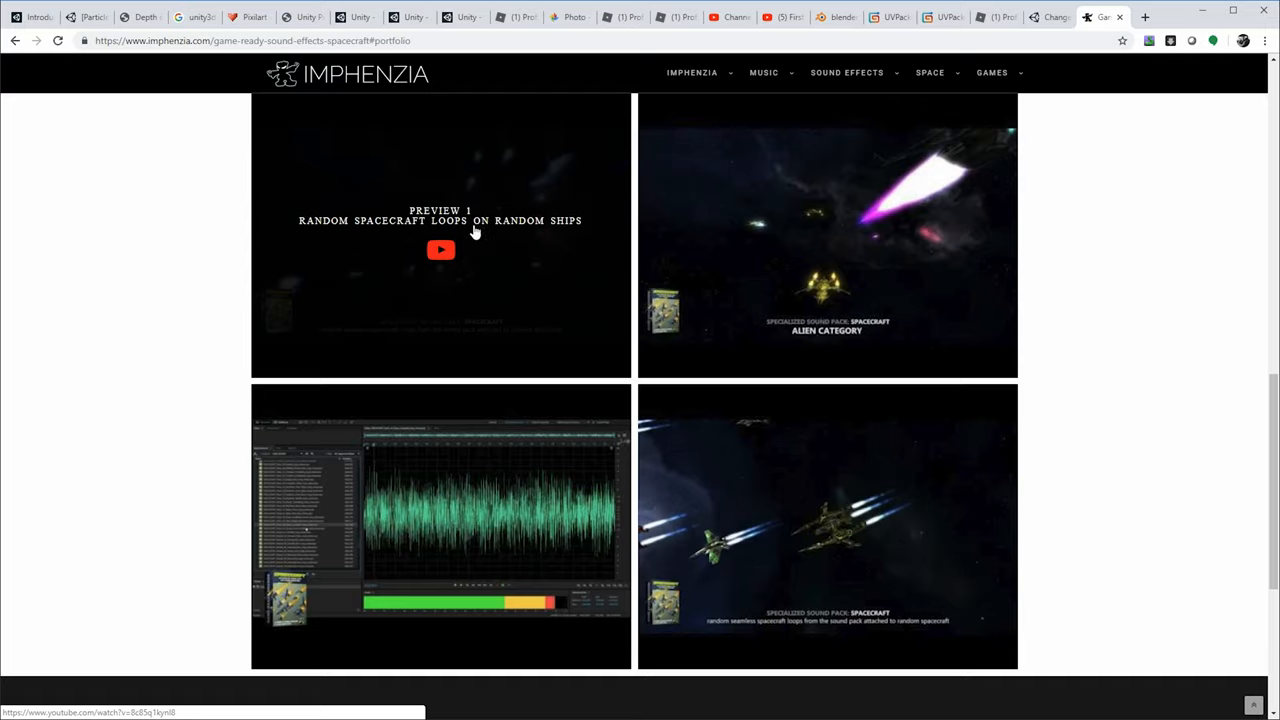